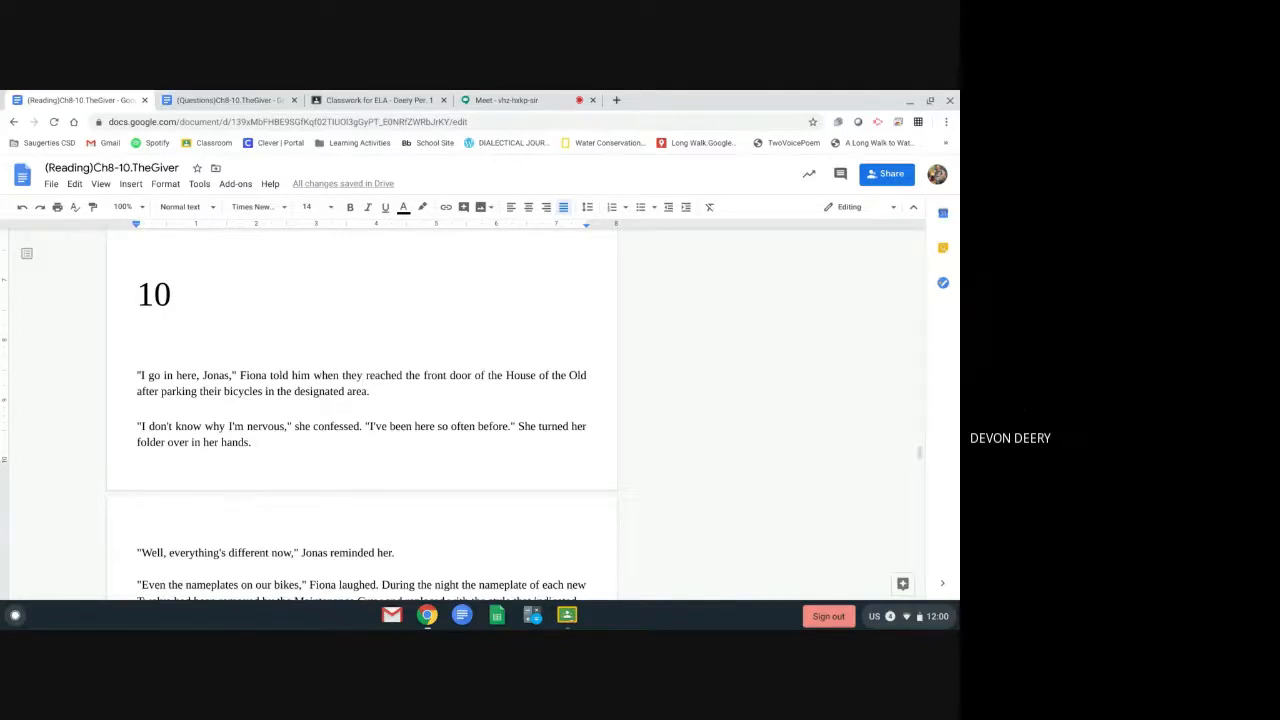
Scroll from the Chapter 10 heading down to the paragraph beginning "The locks are simply to insure"
scroll("down", 3)
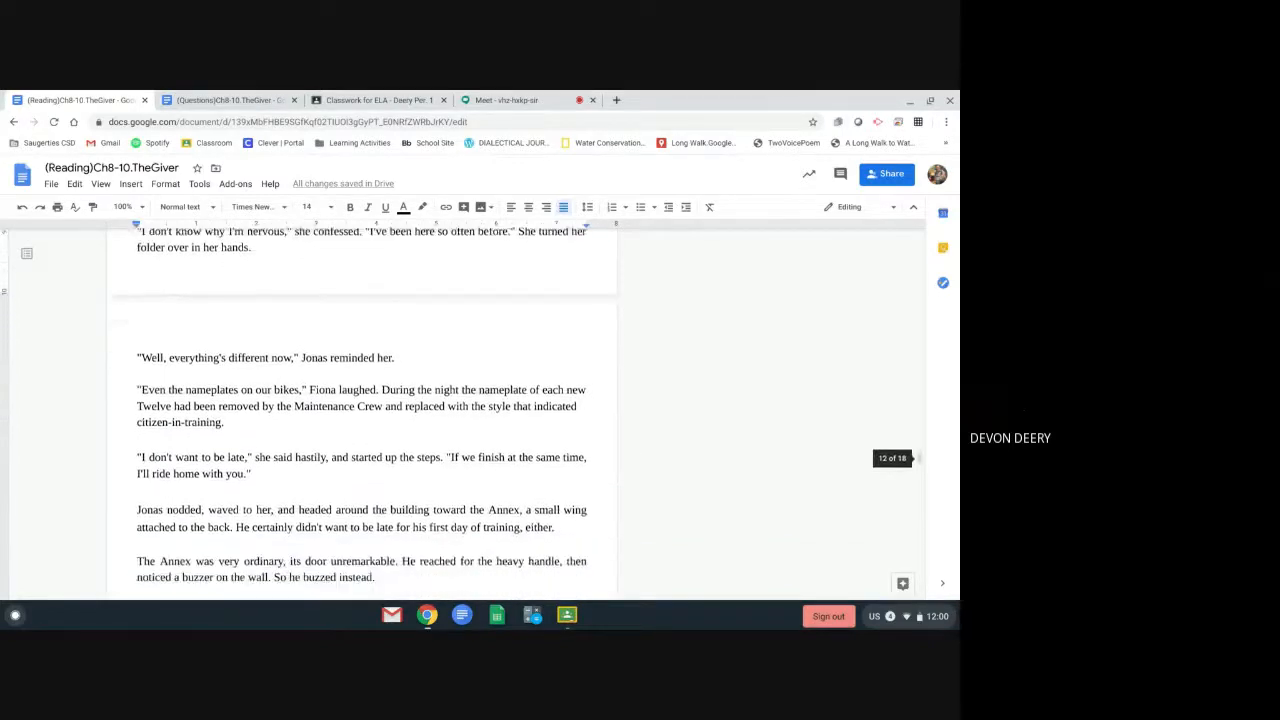
scroll("down", 3)
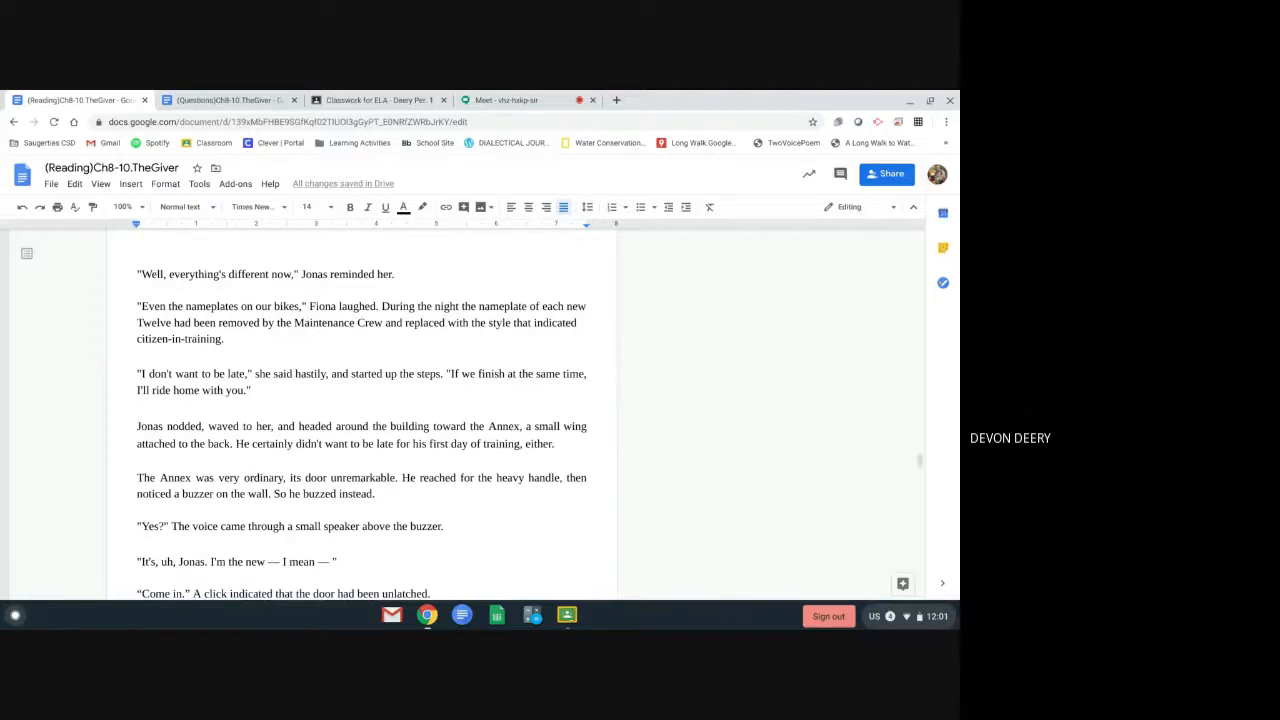
scroll("down", 3)
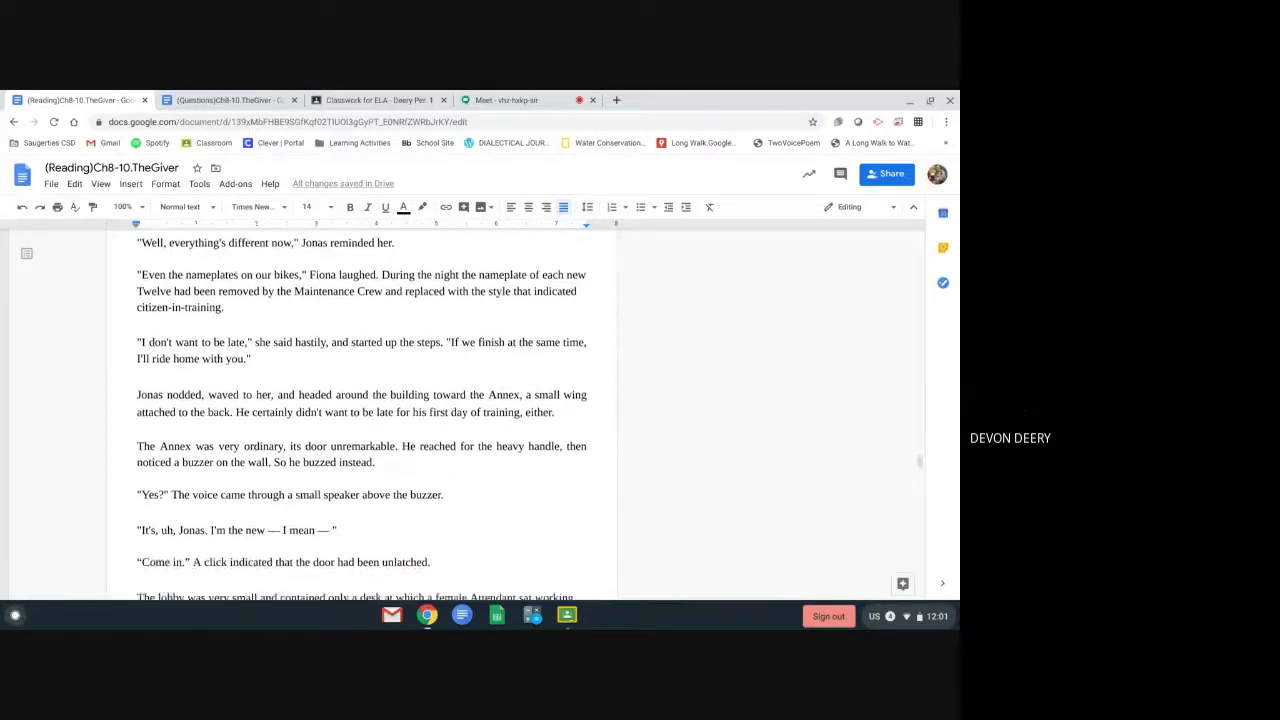
scroll("down", 3)
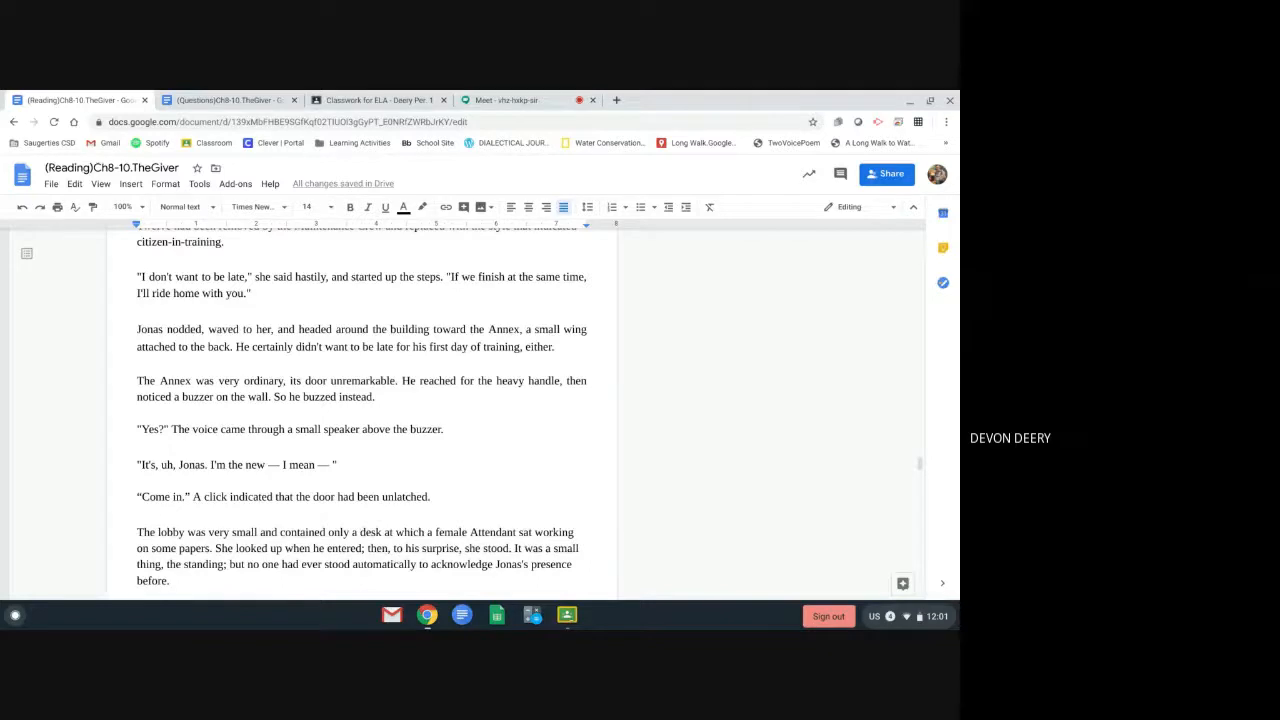
scroll("down", 3)
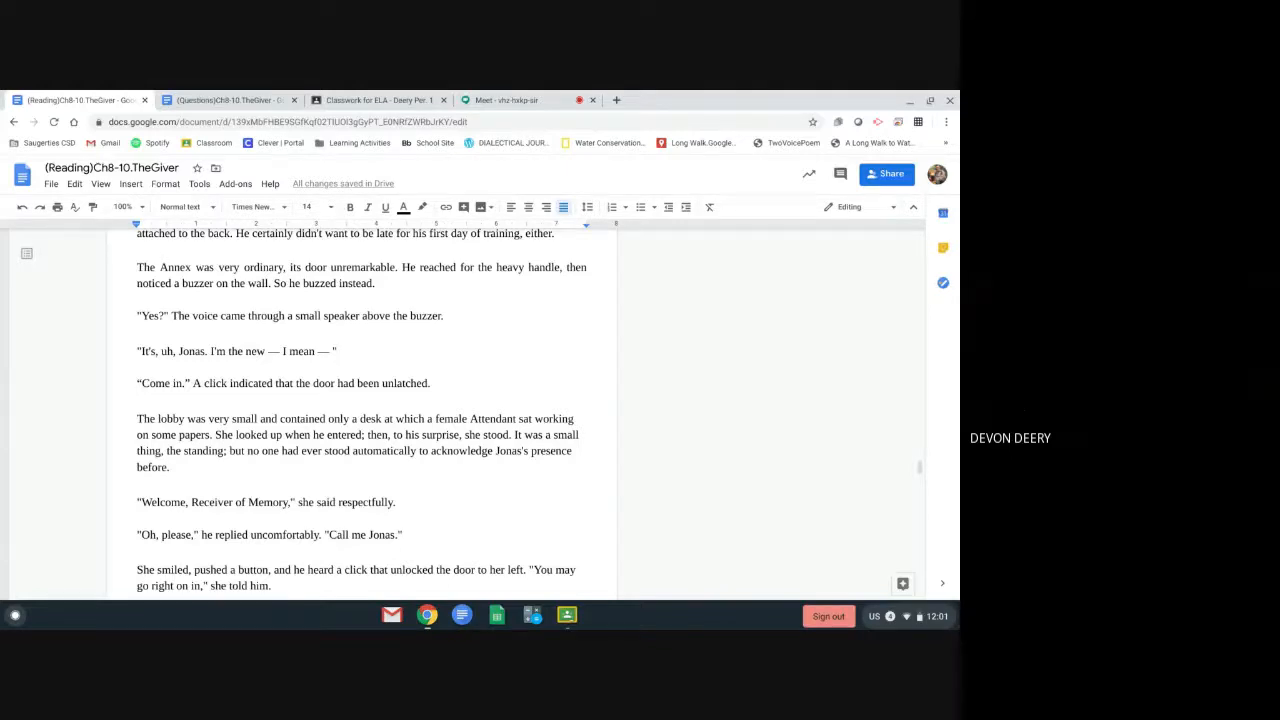
scroll("down", 3)
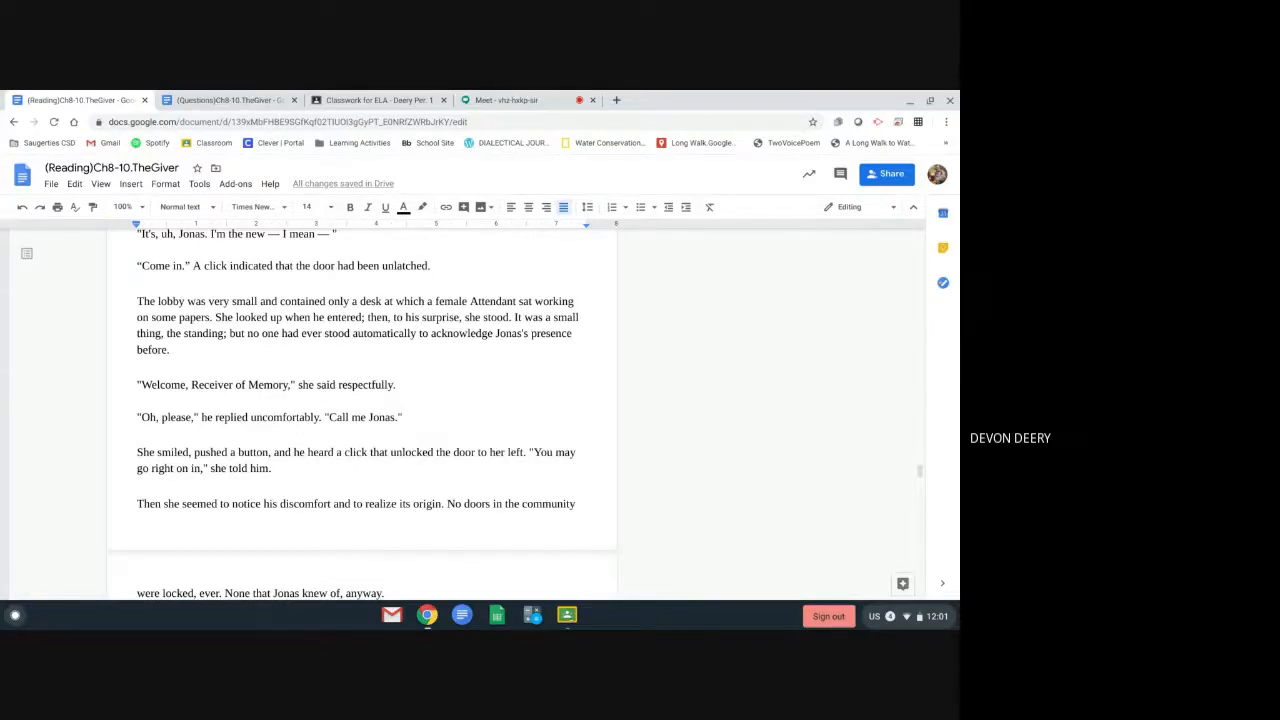
scroll("down", 3)
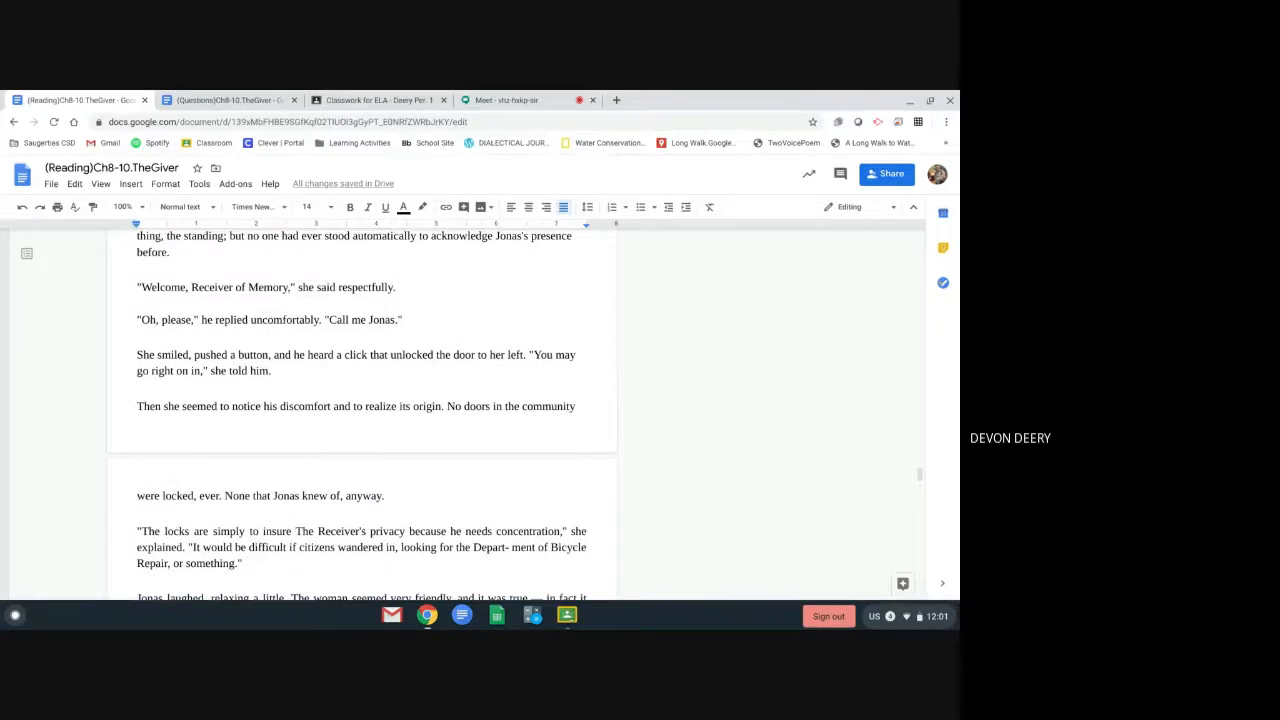
scroll("down", 3)
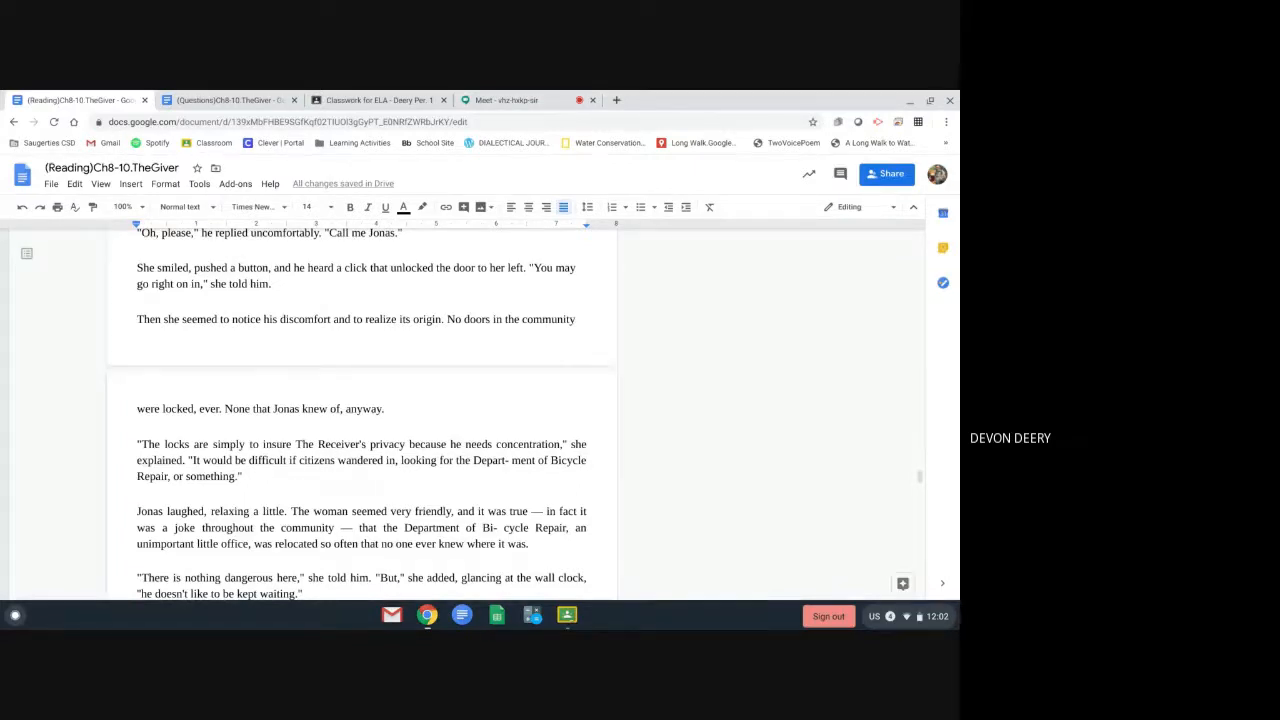
Scroll until the highlighted sentence "He had never known that other books existed" and its comment show
scroll("down", 3)
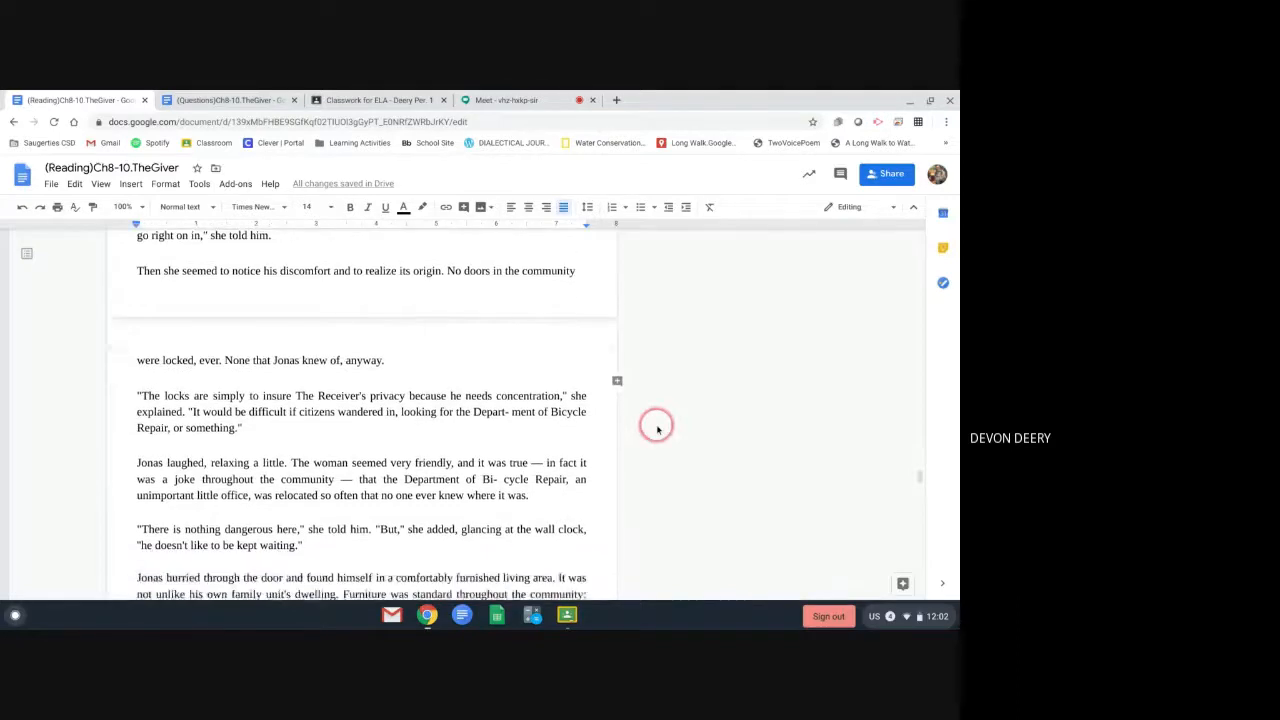
scroll("down", 3)
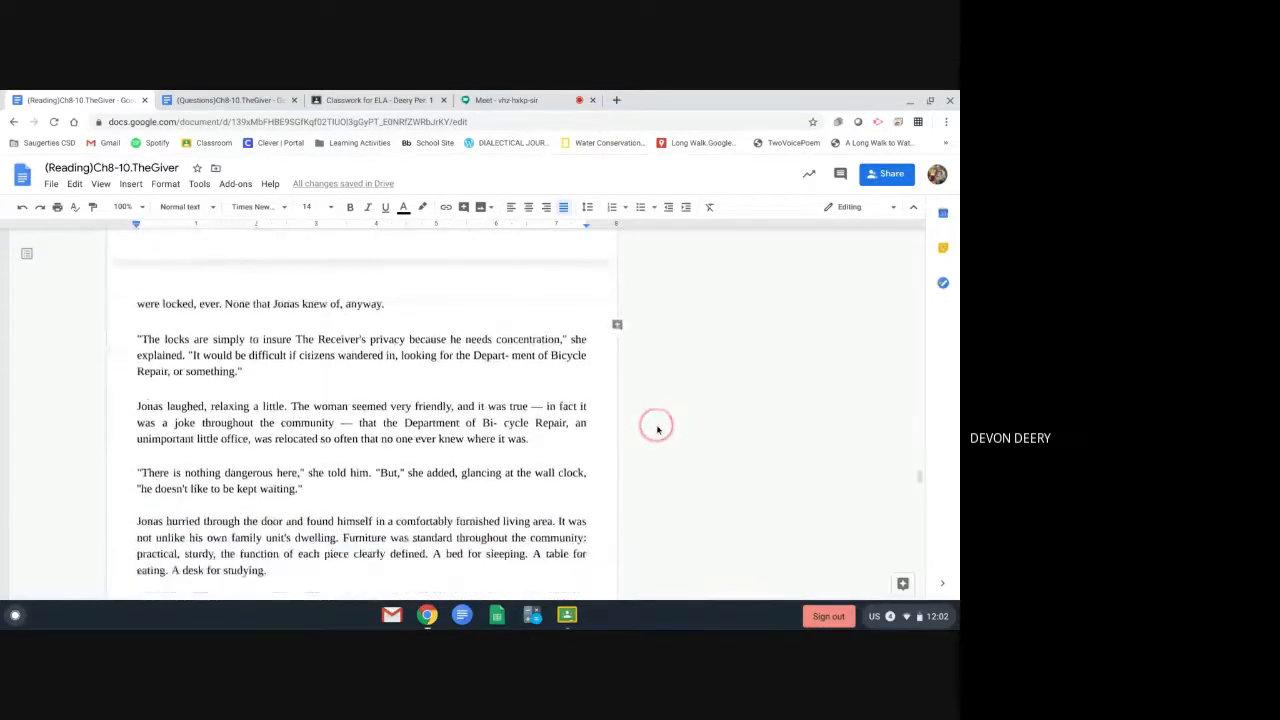
scroll("down", 3)
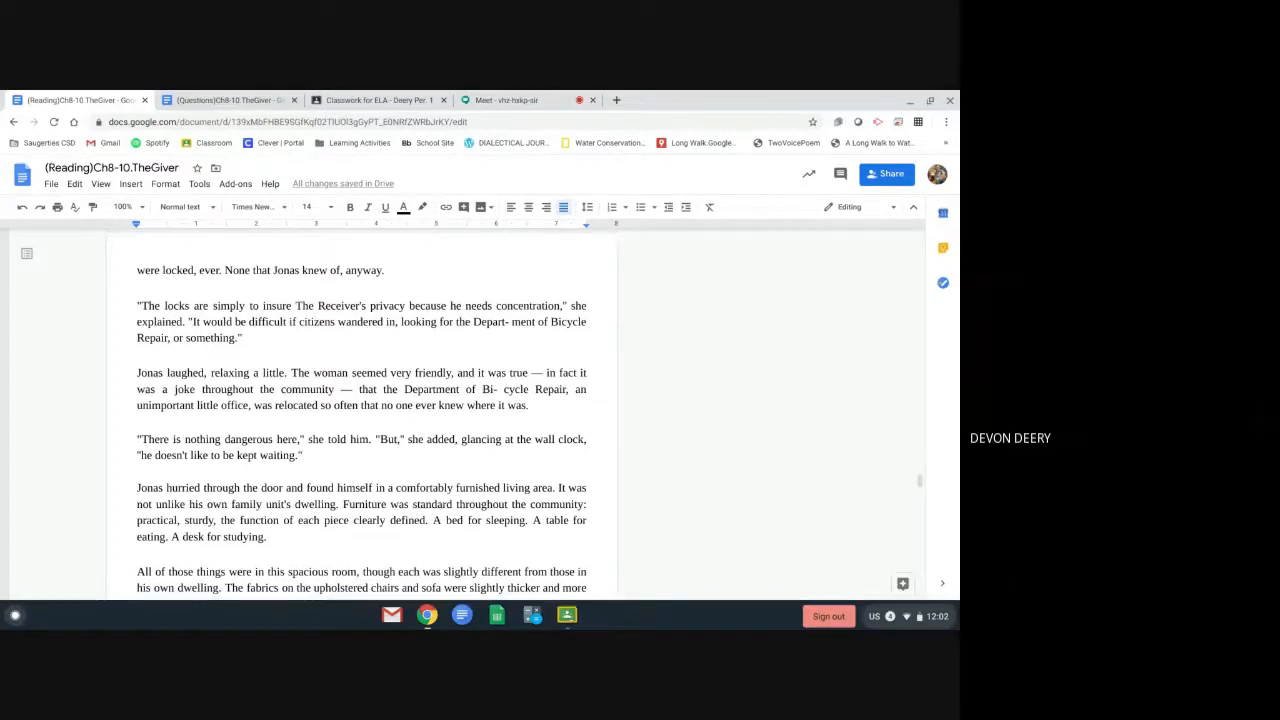
scroll("down", 3)
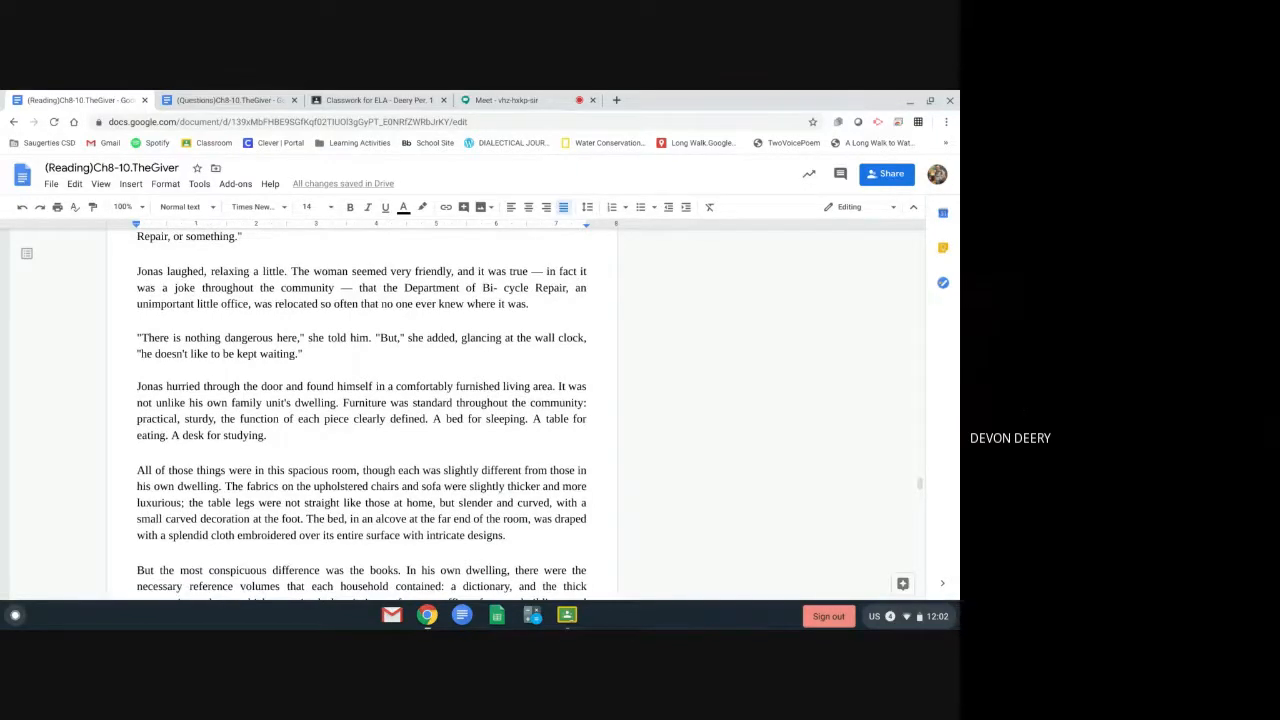
scroll("down", 3)
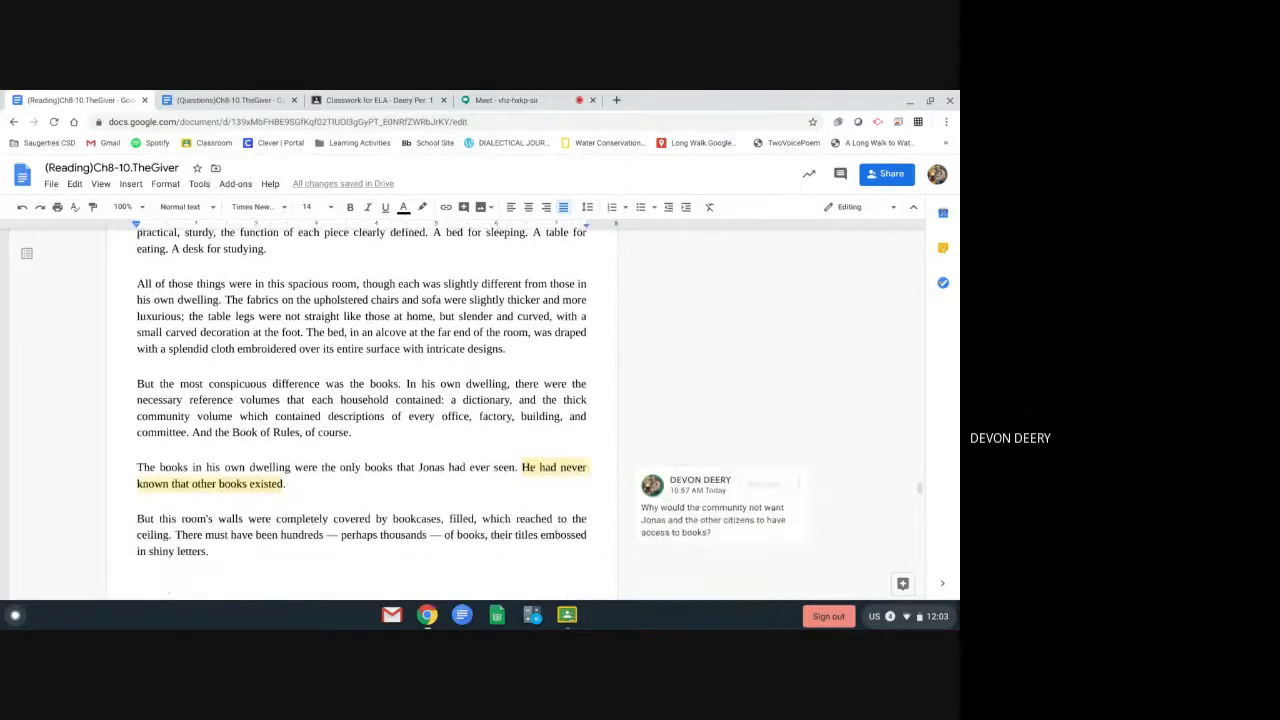
Scroll to the next page showing "Jonas stared at them" beside the bookshelf illustration
scroll("down", 3)
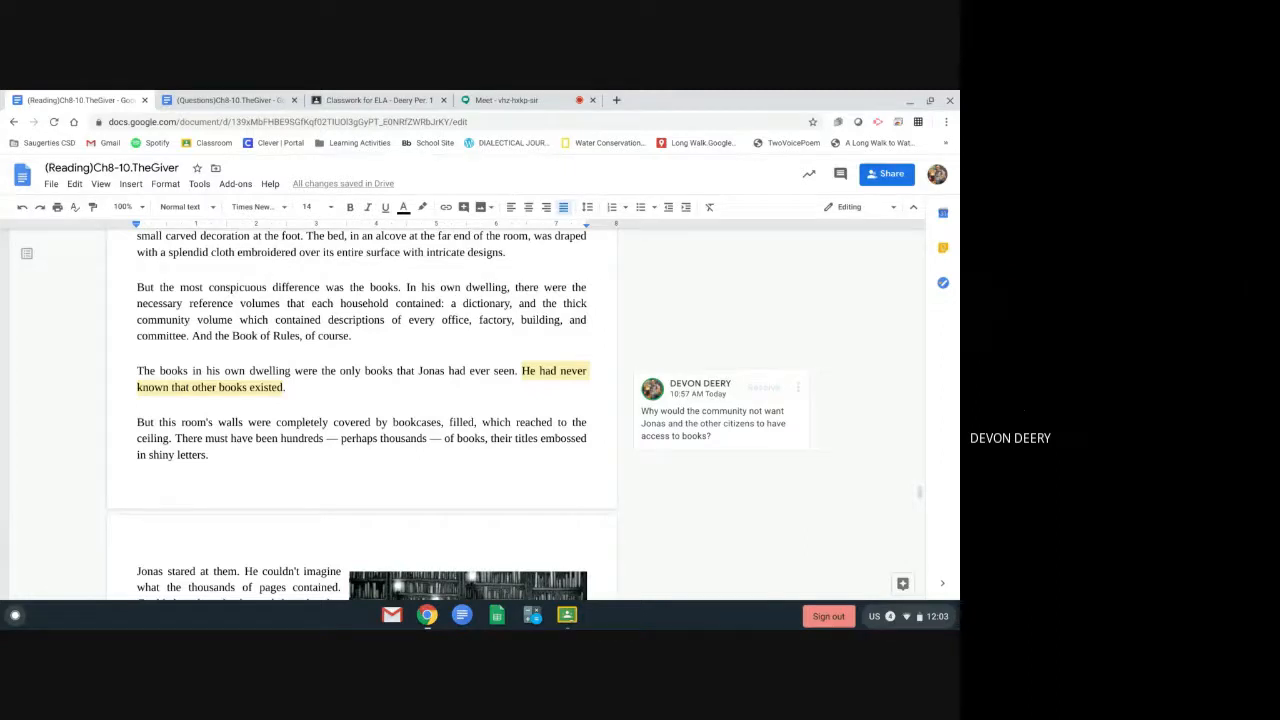
scroll("down", 3)
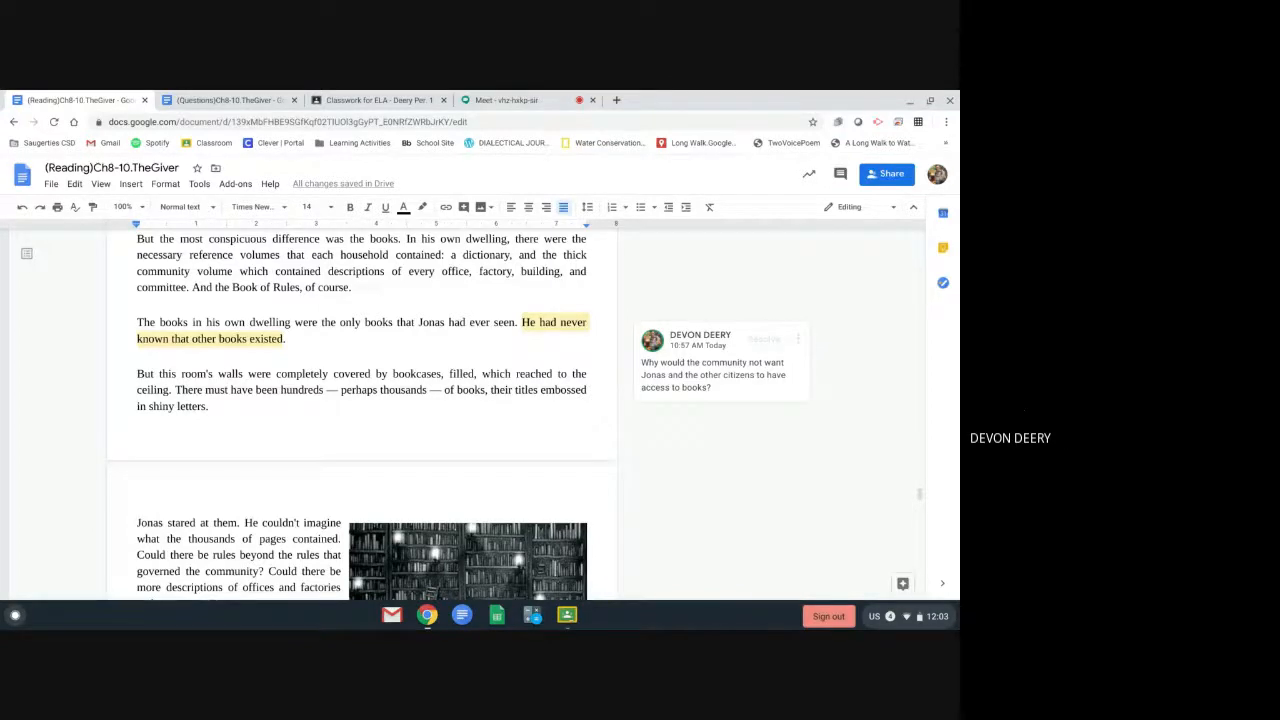
scroll("down", 3)
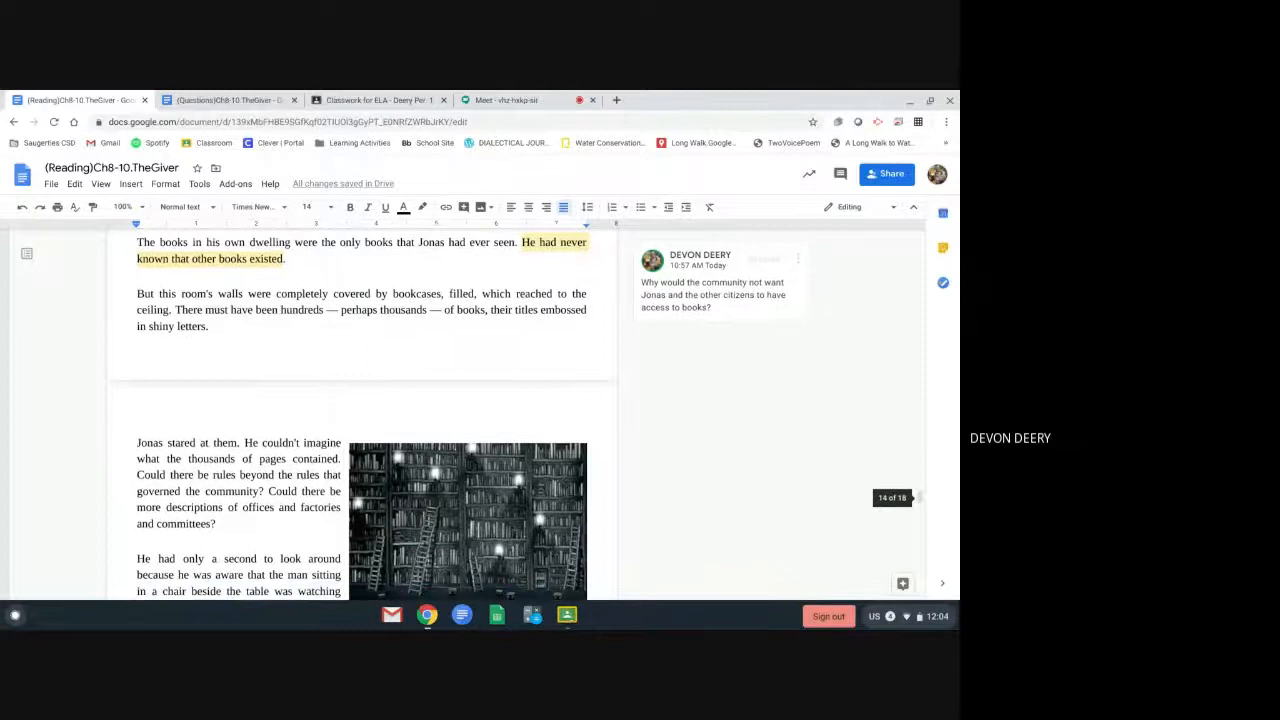
Scroll past the image to the line "I have been The Receiver for a long time."
scroll("down", 3)
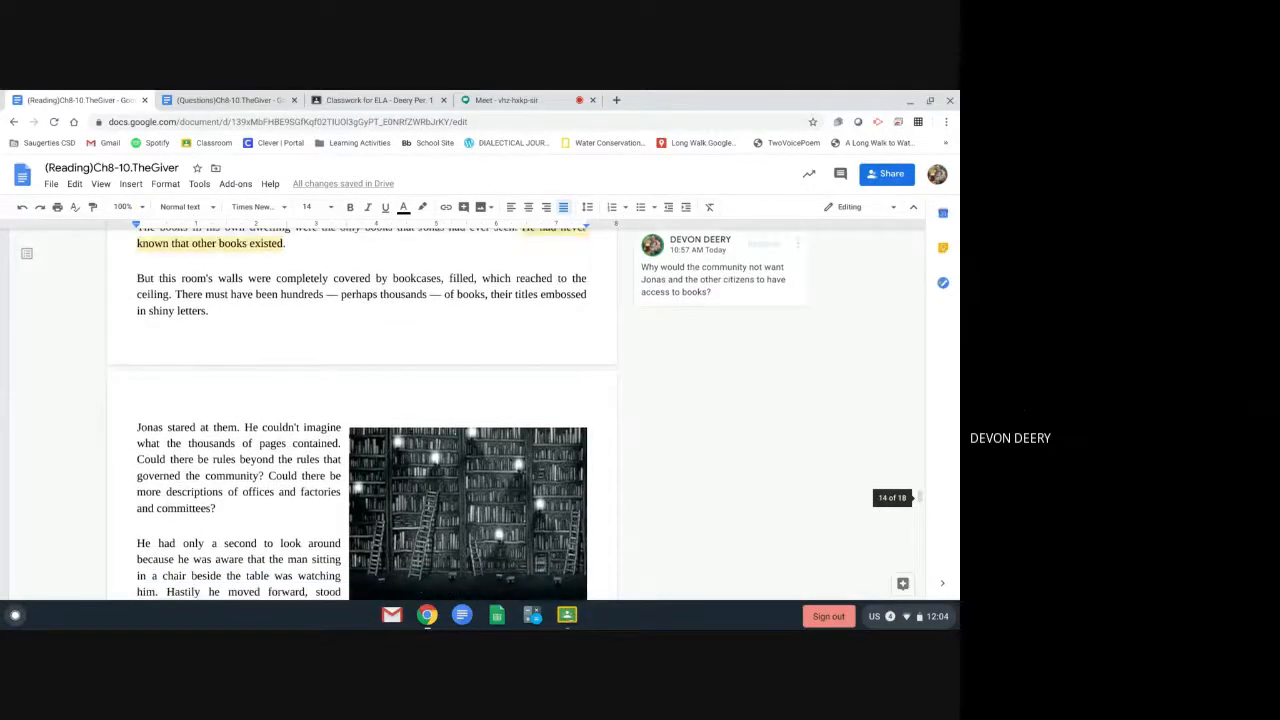
scroll("down", 3)
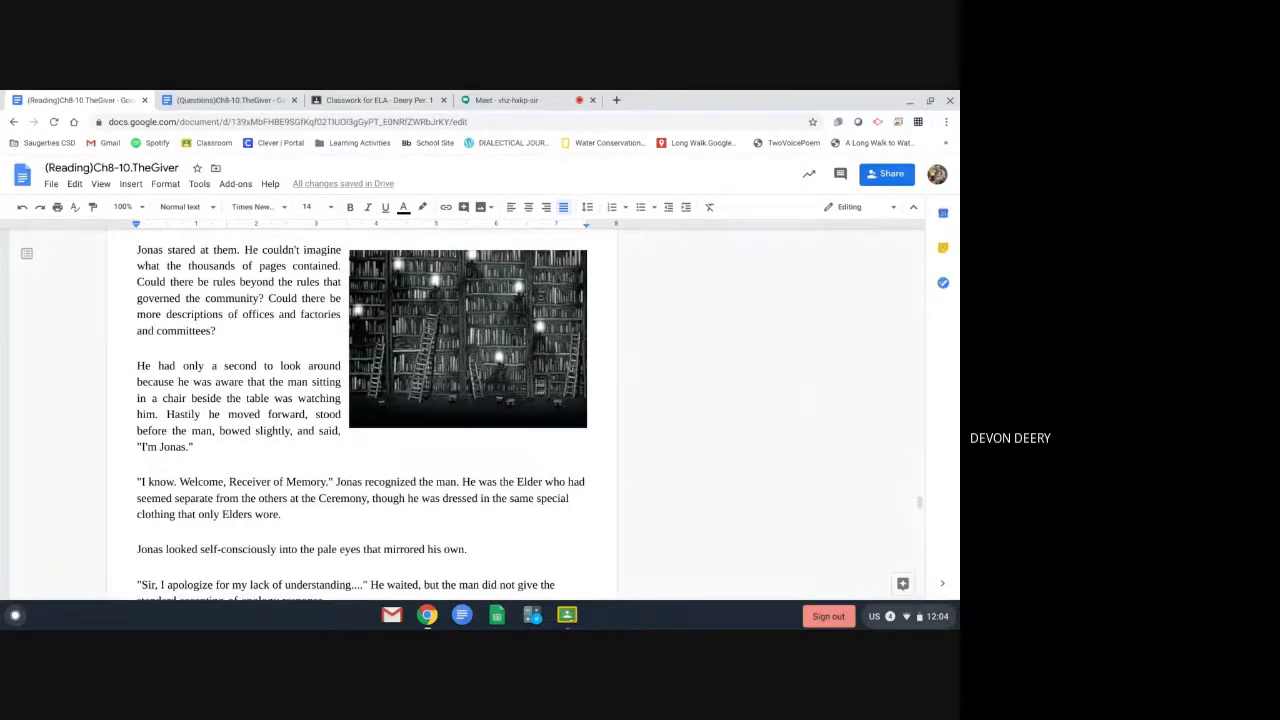
left_click(304, 430)
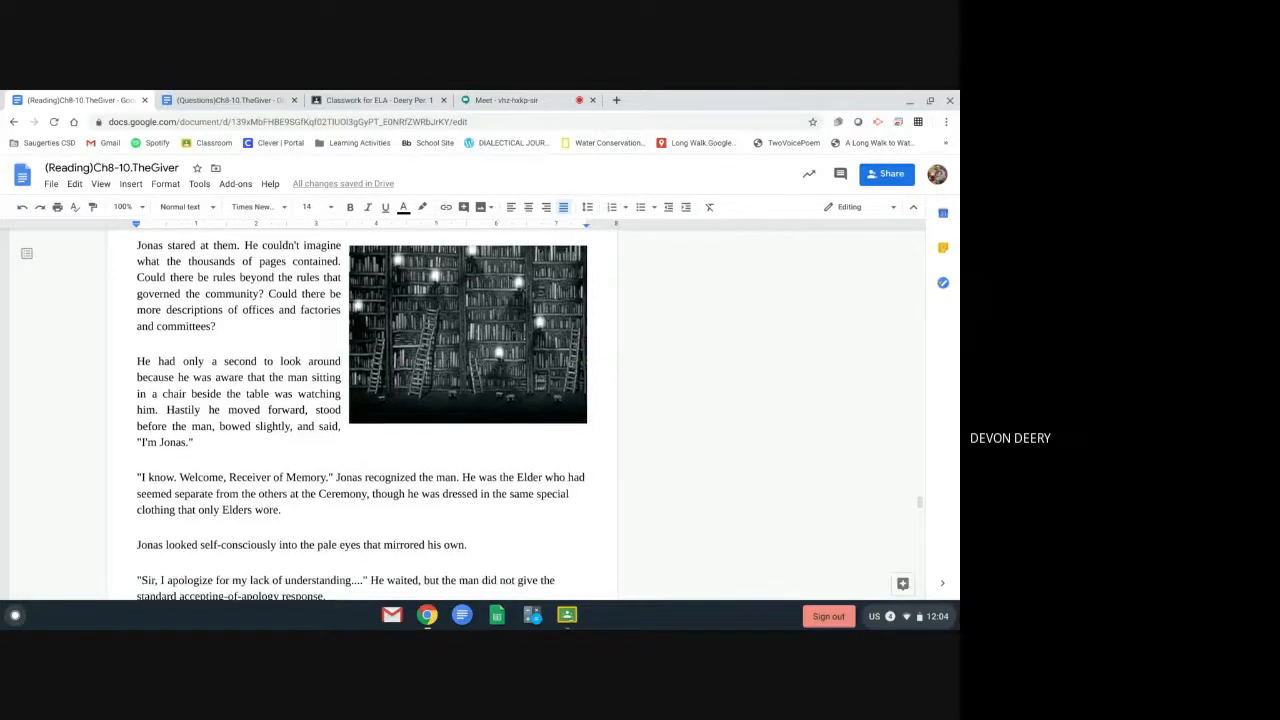
scroll("down", 3)
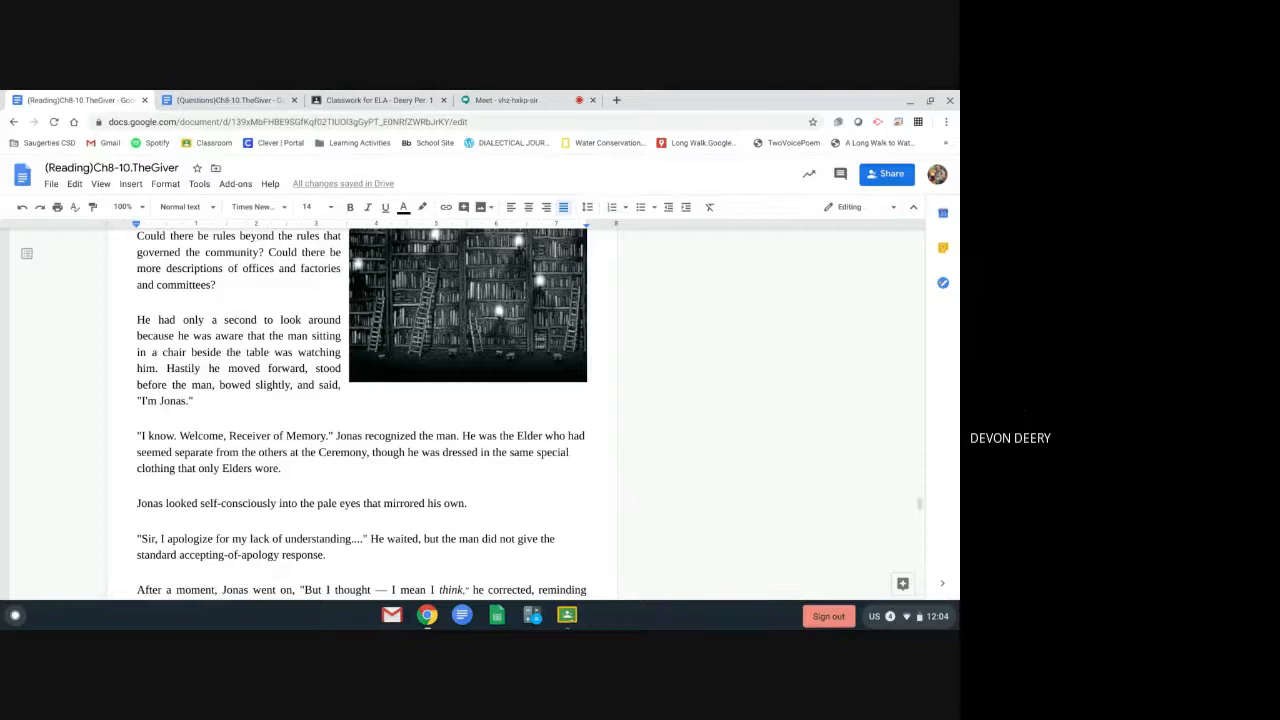
scroll("down", 3)
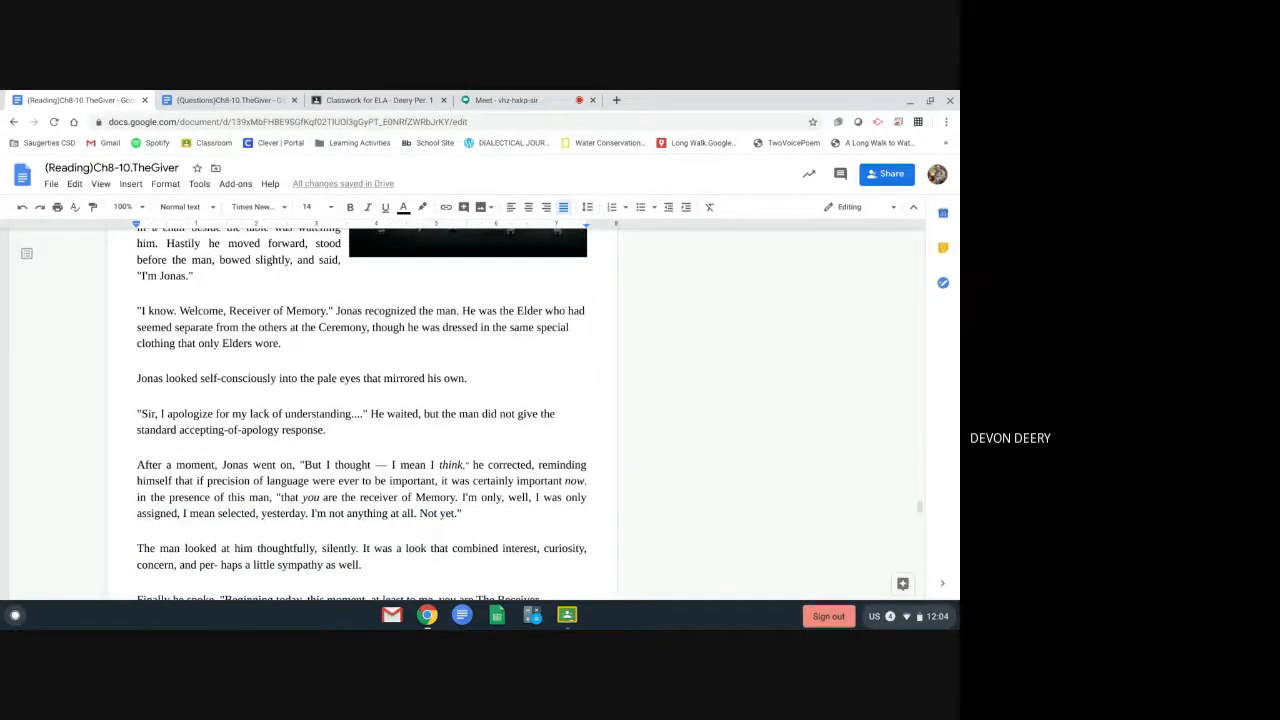
scroll("down", 3)
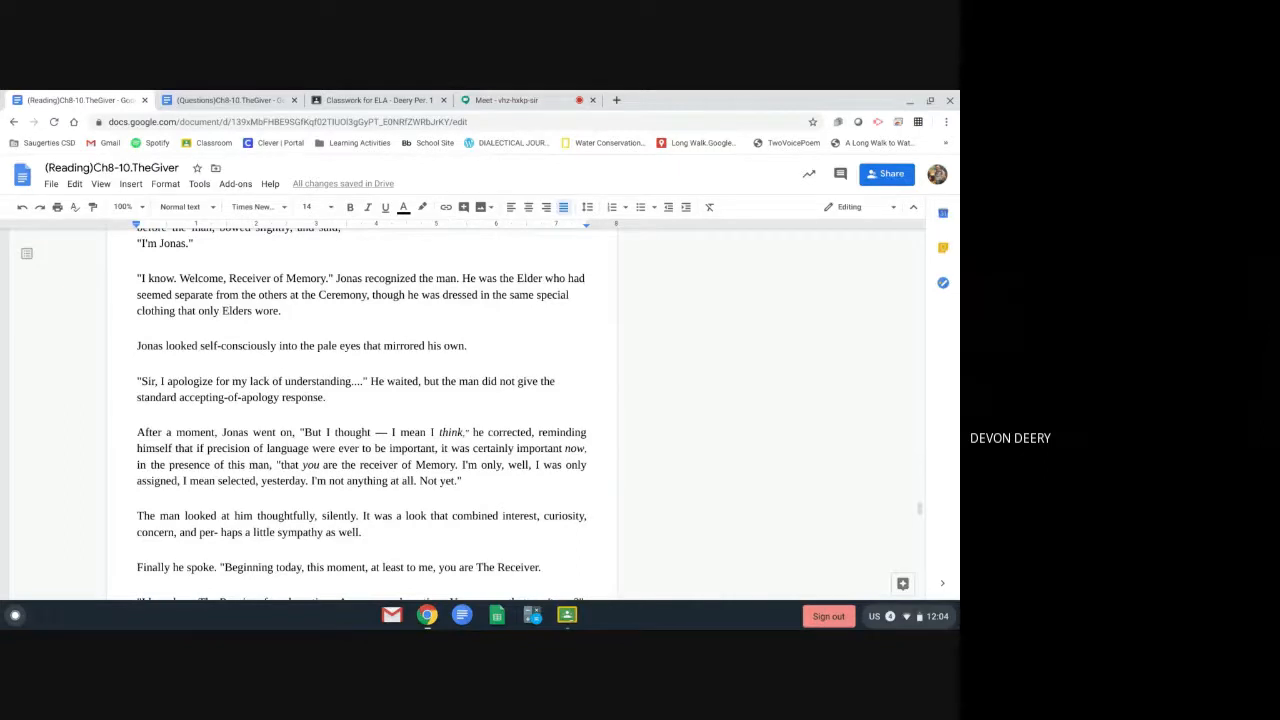
scroll("down", 3)
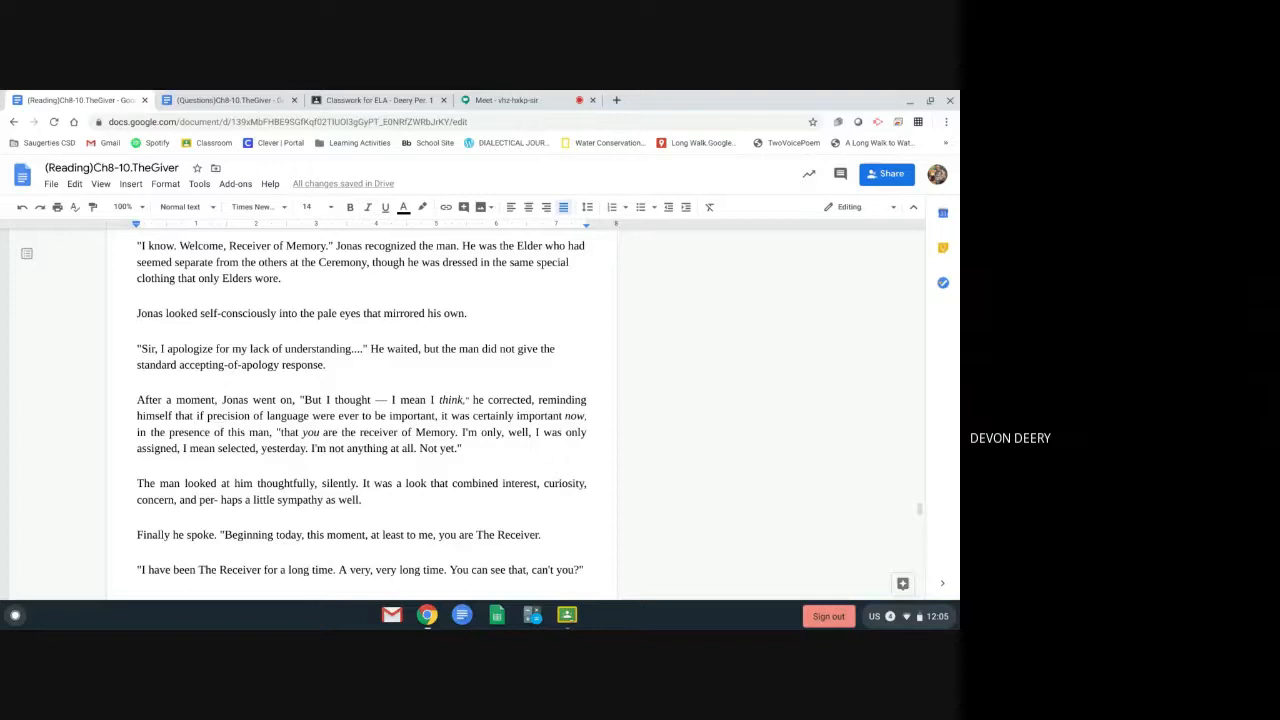
scroll("down", 3)
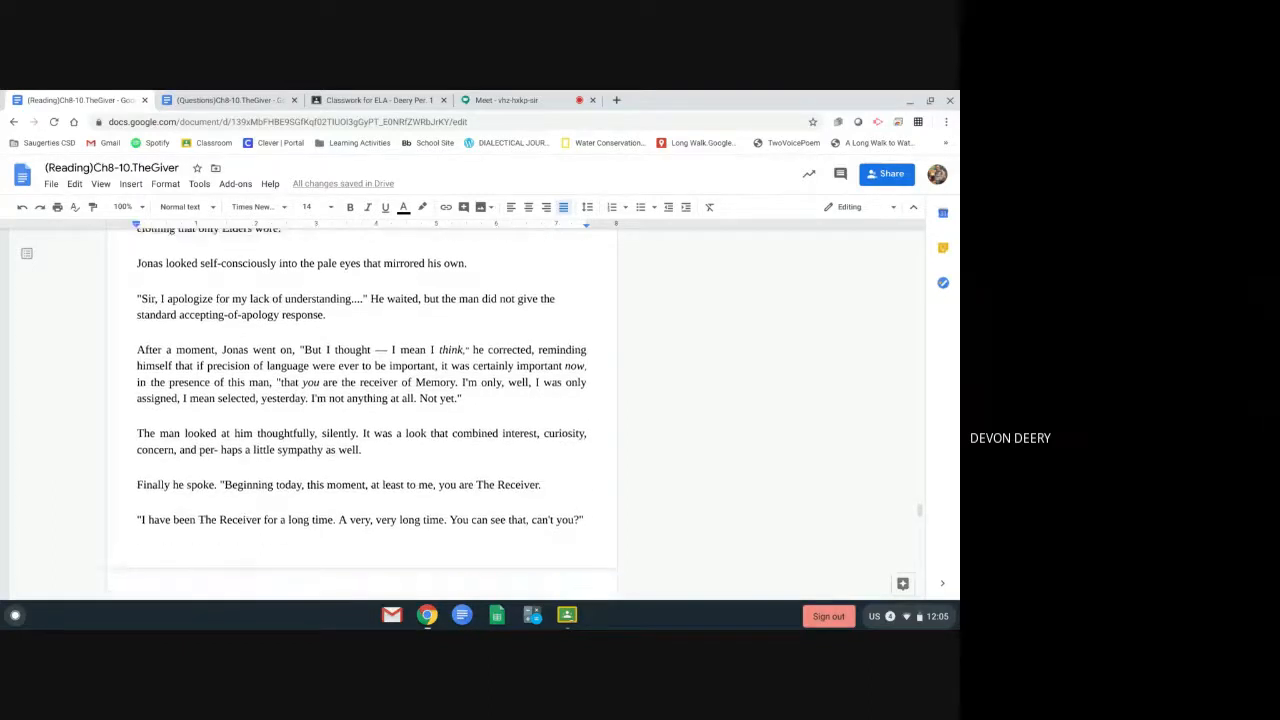
scroll("down", 3)
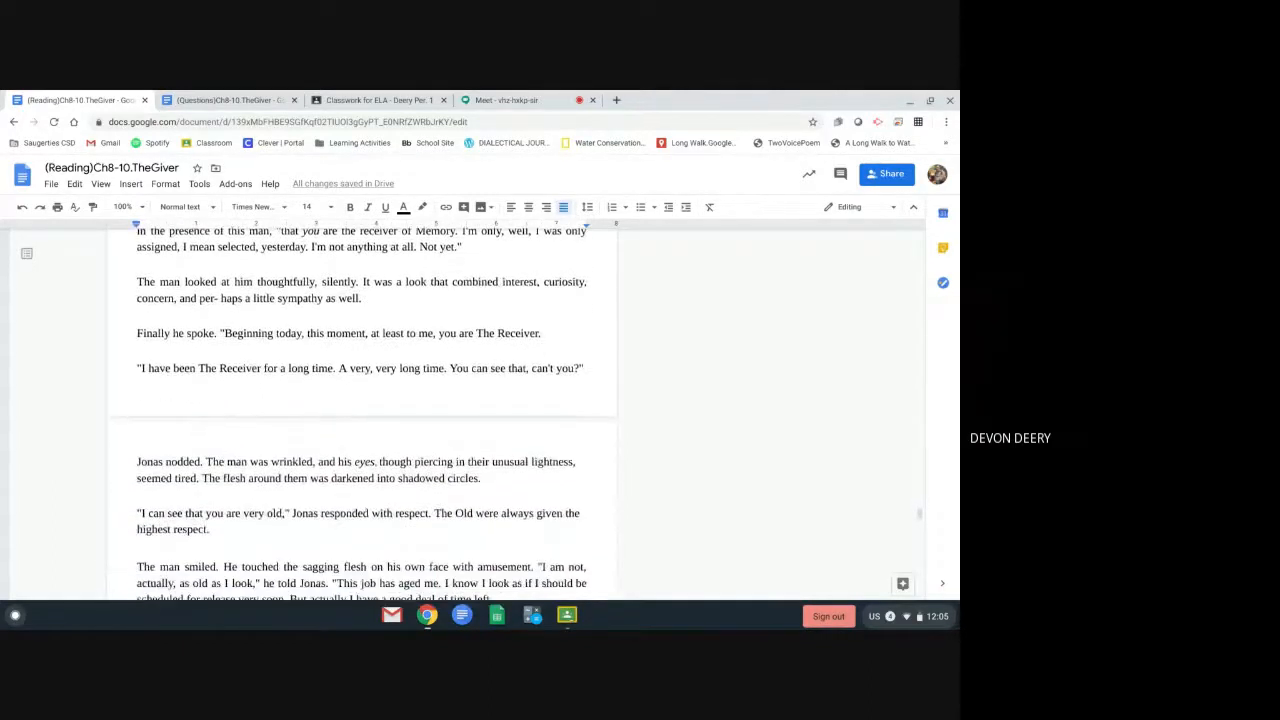
Scroll through the old man's conversation inviting Jonas to ask questions
scroll("down", 3)
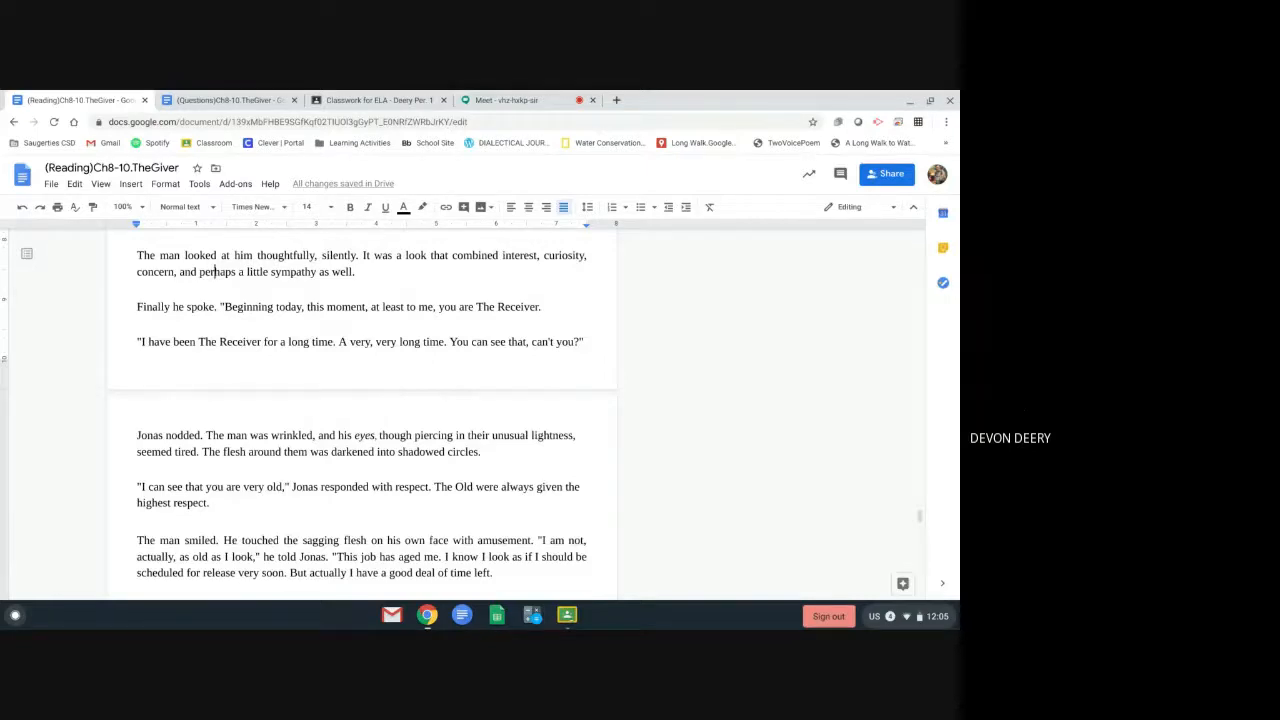
scroll("up", 3)
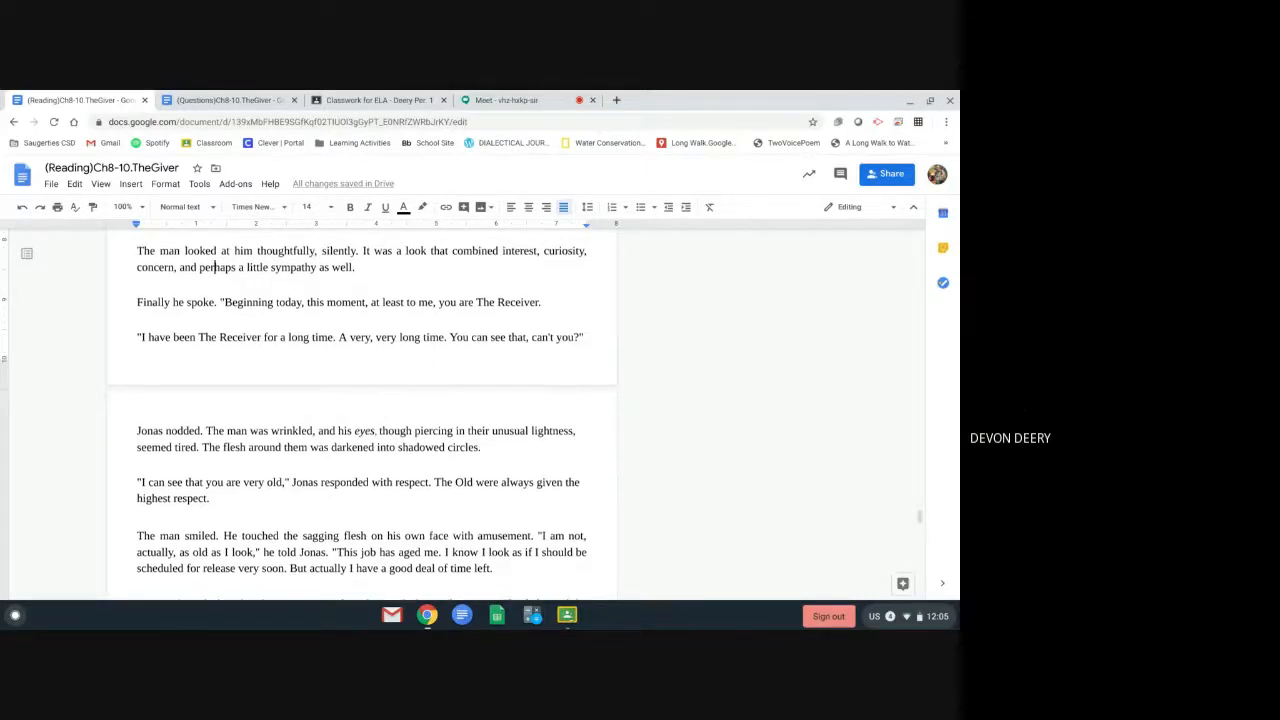
scroll("down", 3)
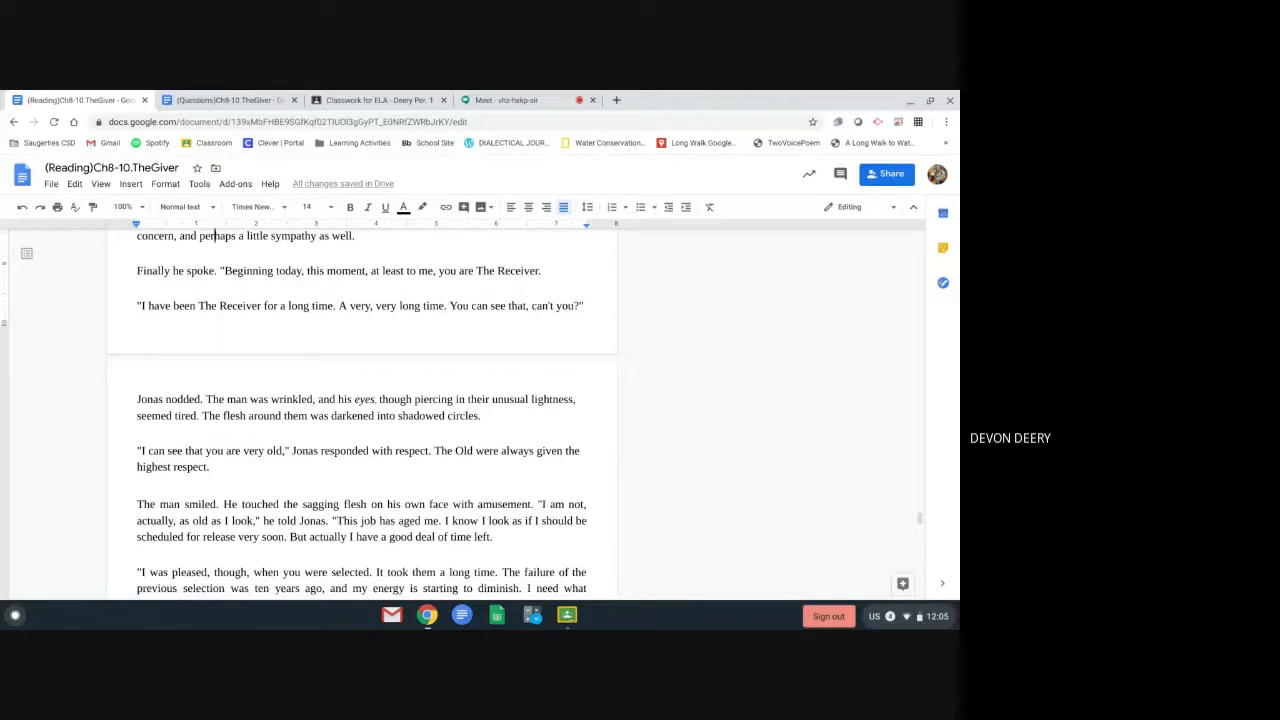
scroll("down", 3)
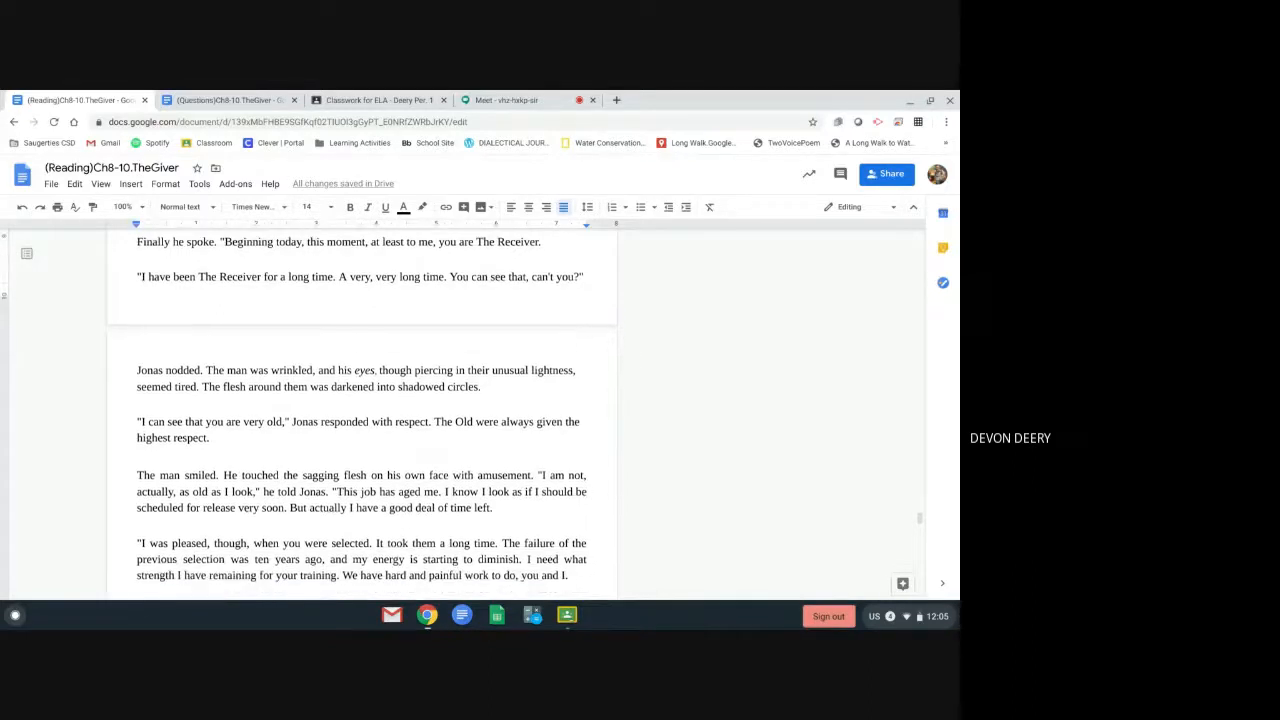
scroll("down", 3)
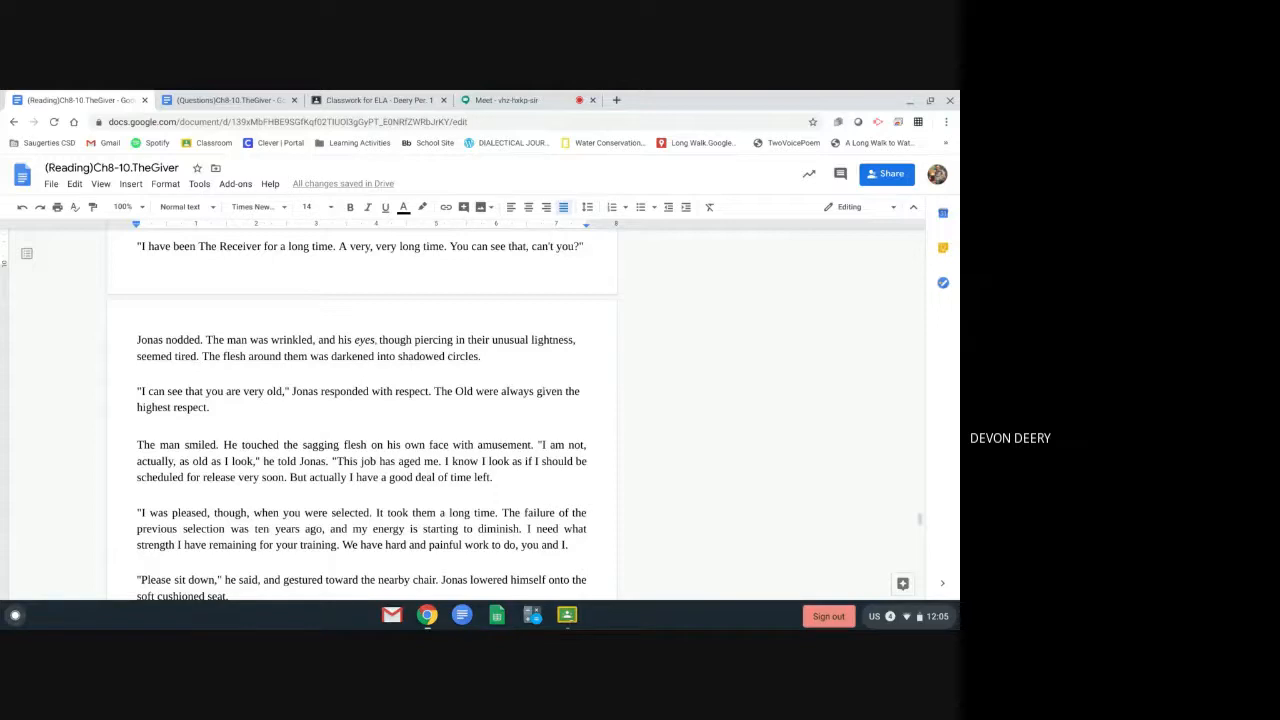
scroll("down", 3)
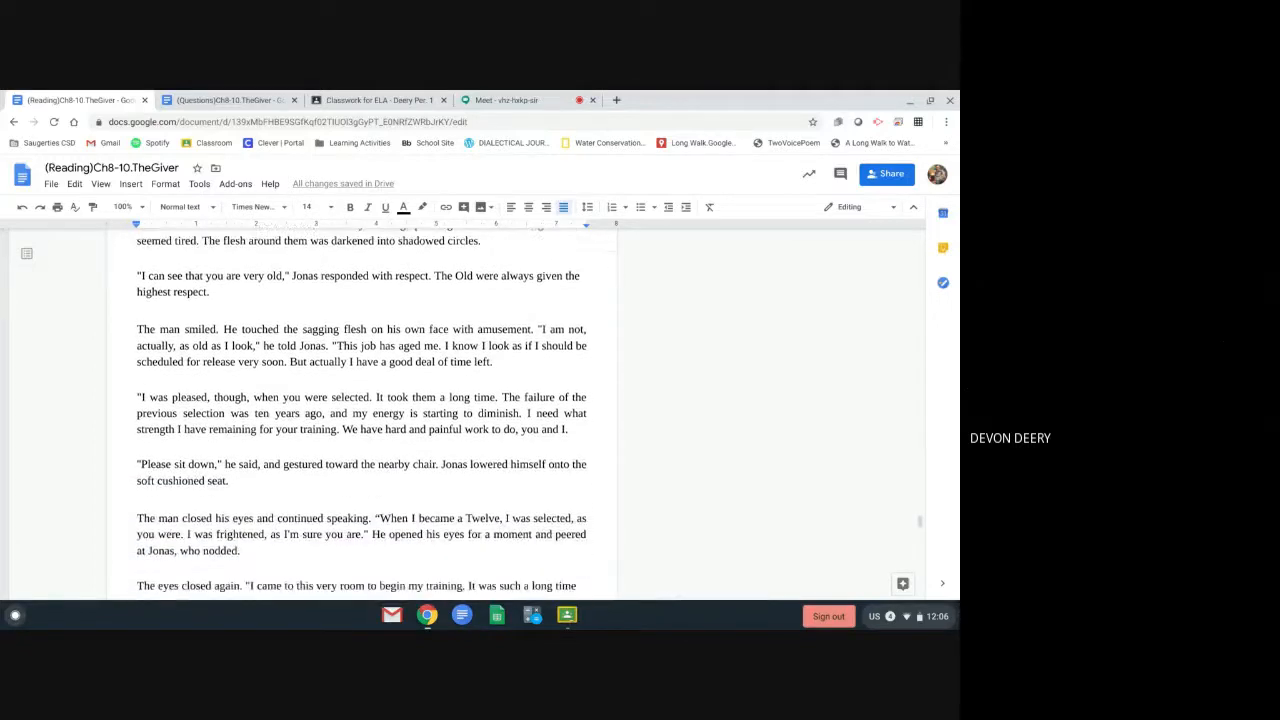
scroll("down", 3)
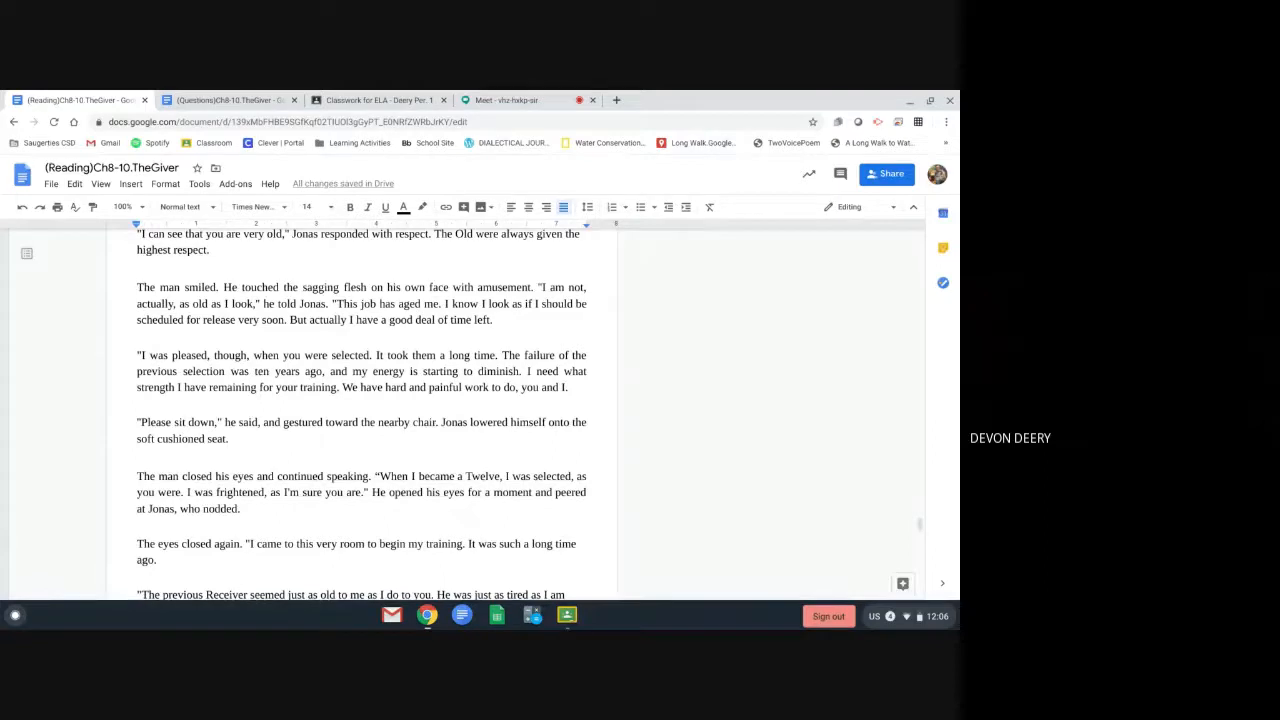
Scroll past the page break to the paragraph "In his mind, Jonas had questions"
scroll("down", 3)
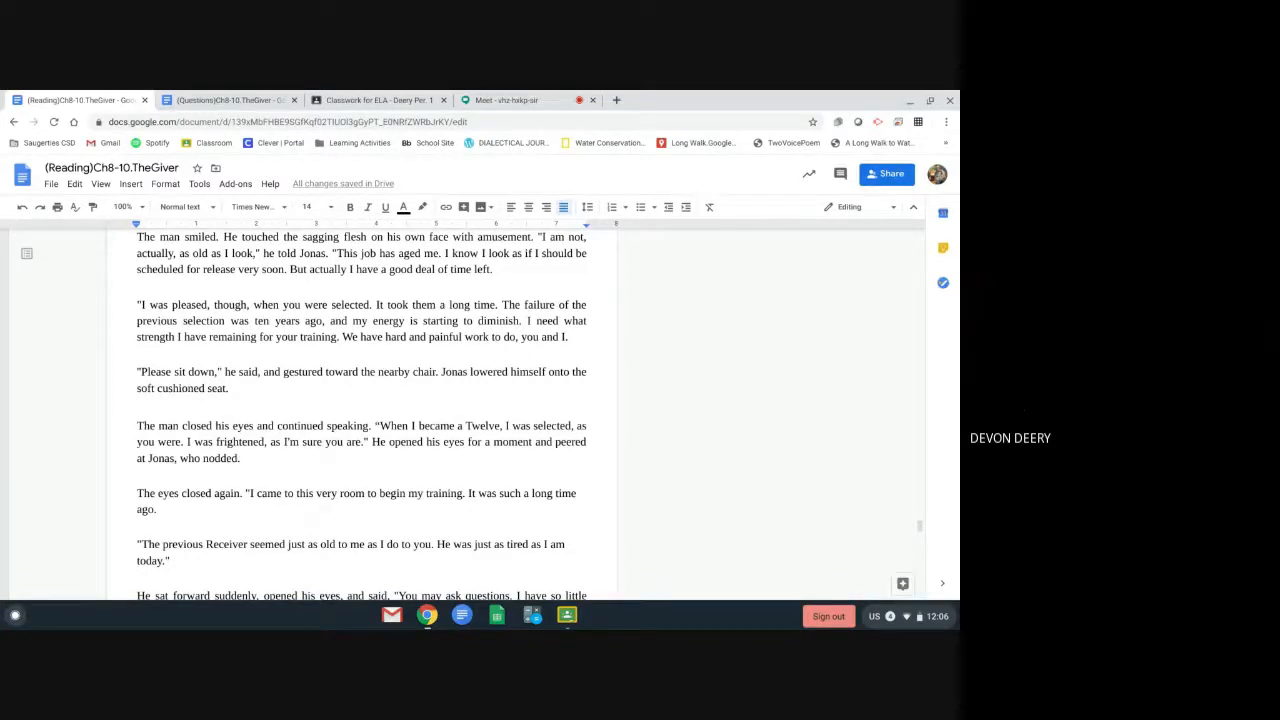
scroll("down", 3)
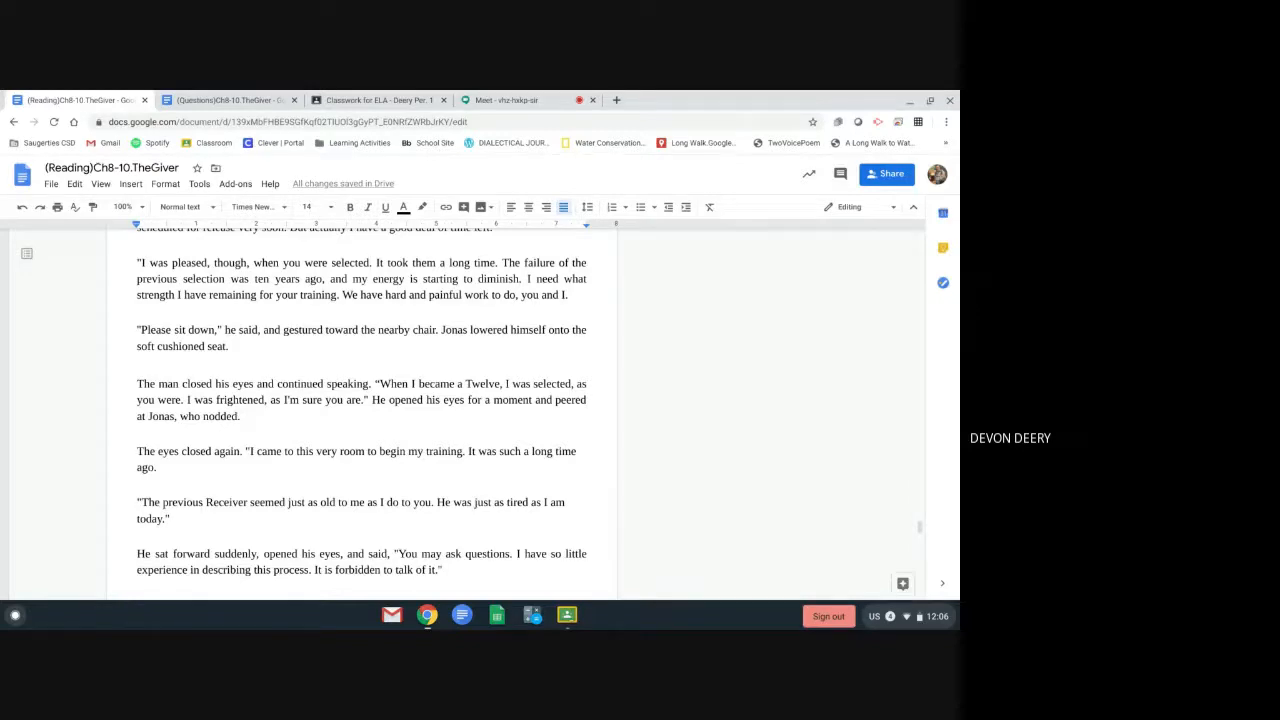
scroll("down", 3)
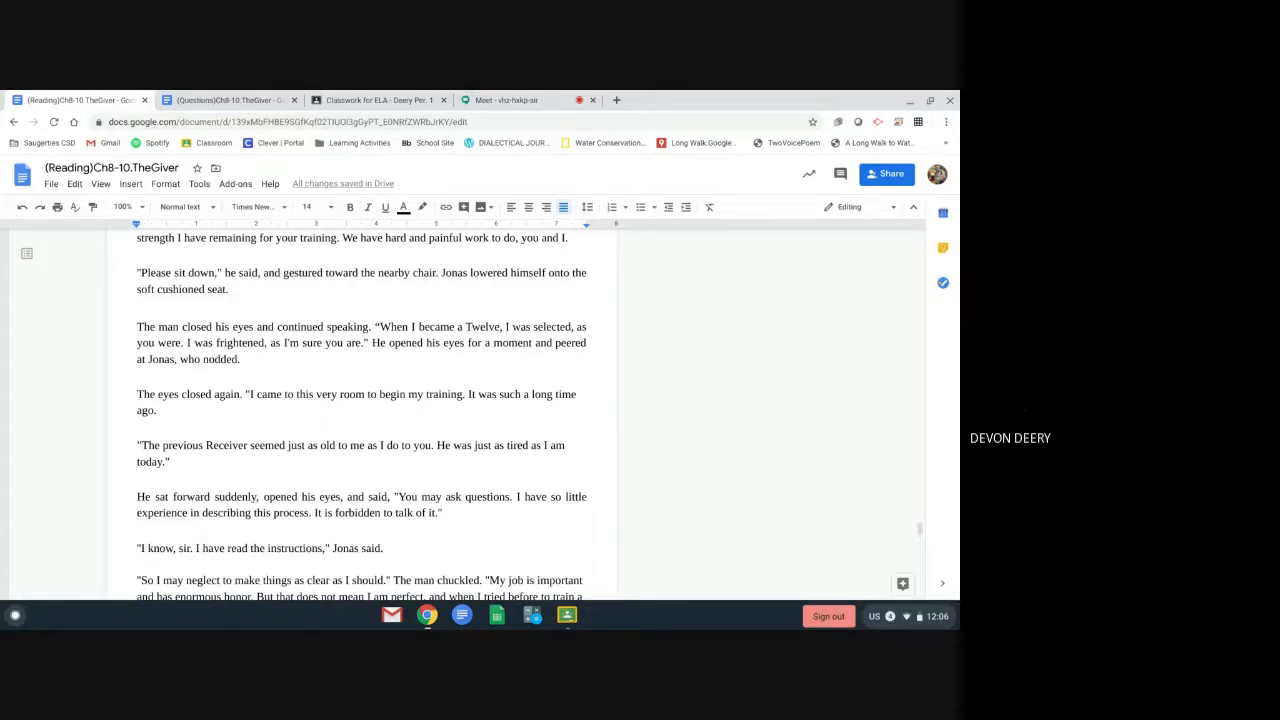
scroll("down", 3)
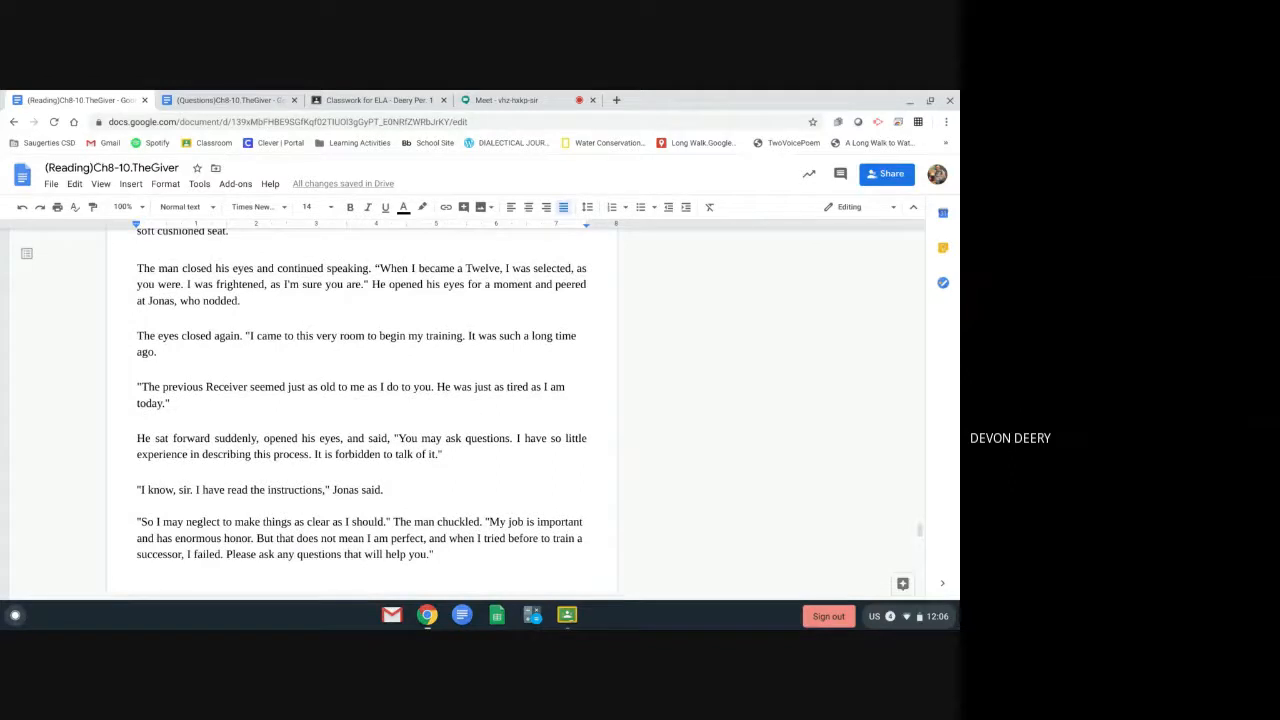
scroll("down", 3)
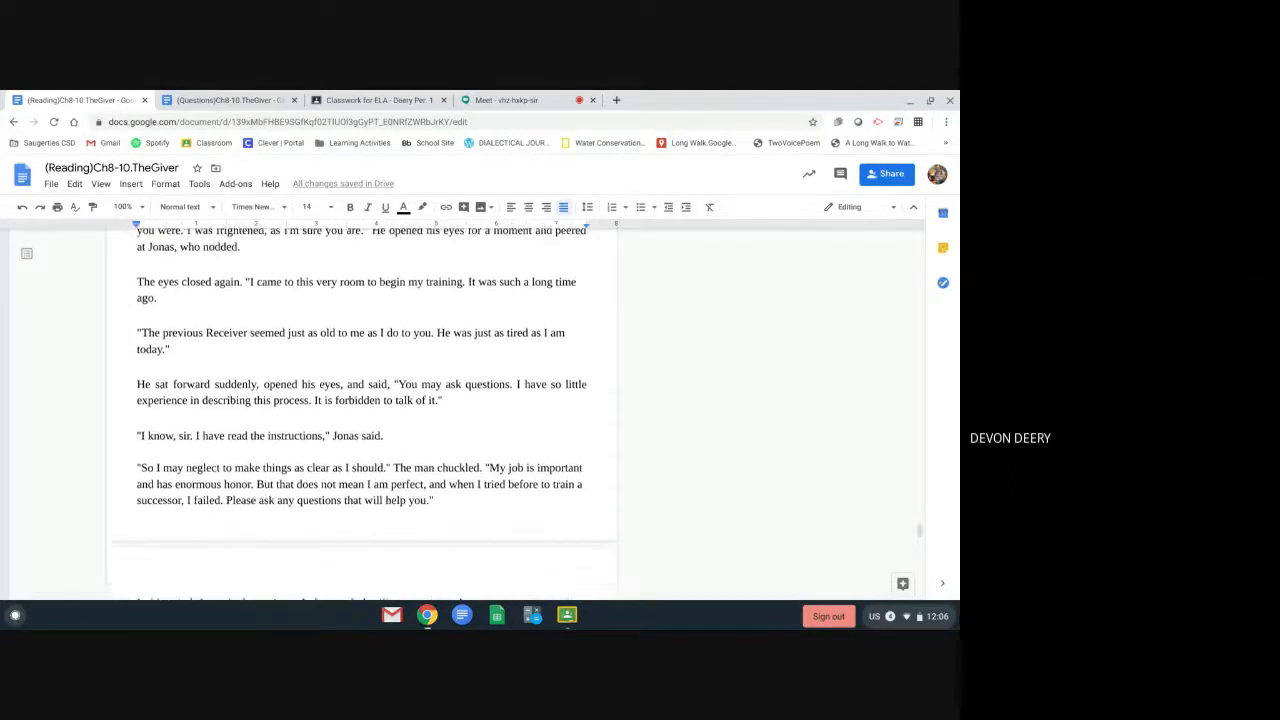
scroll("down", 3)
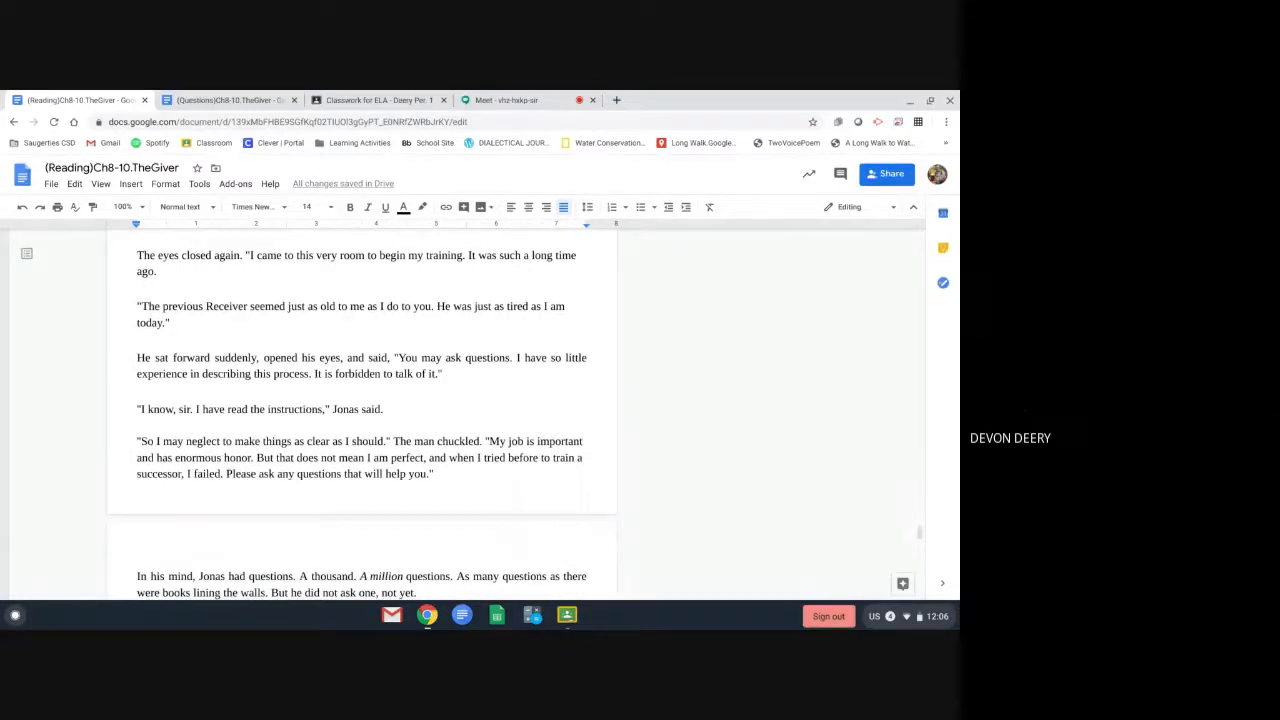
scroll("down", 3)
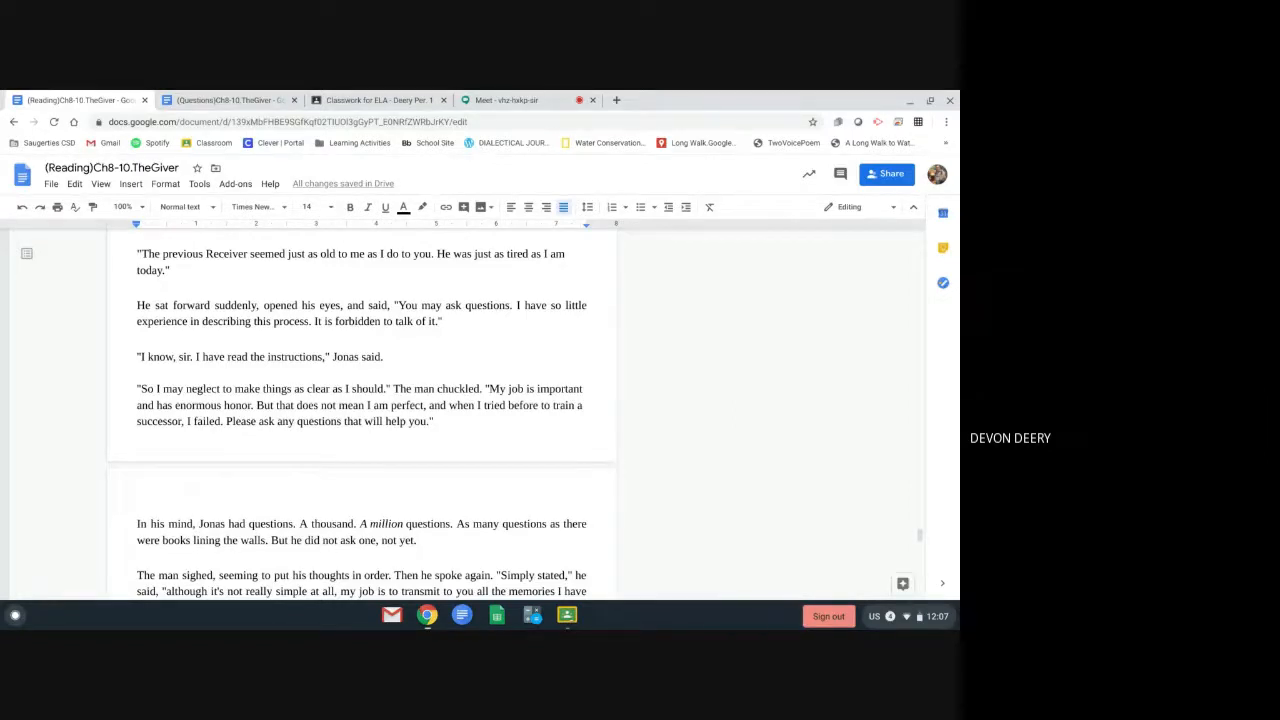
Scroll to the paragraph "He leaned back, resting his head against the back of the upholstered chair."
scroll("down", 3)
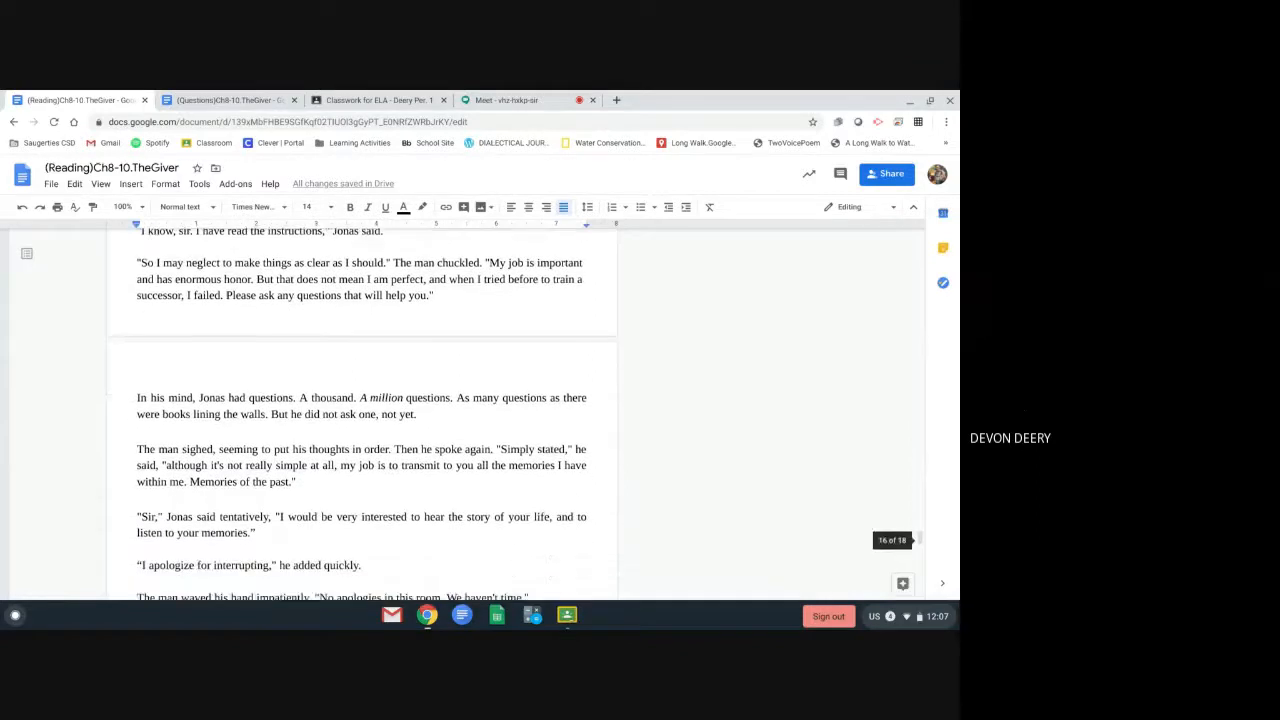
scroll("down", 3)
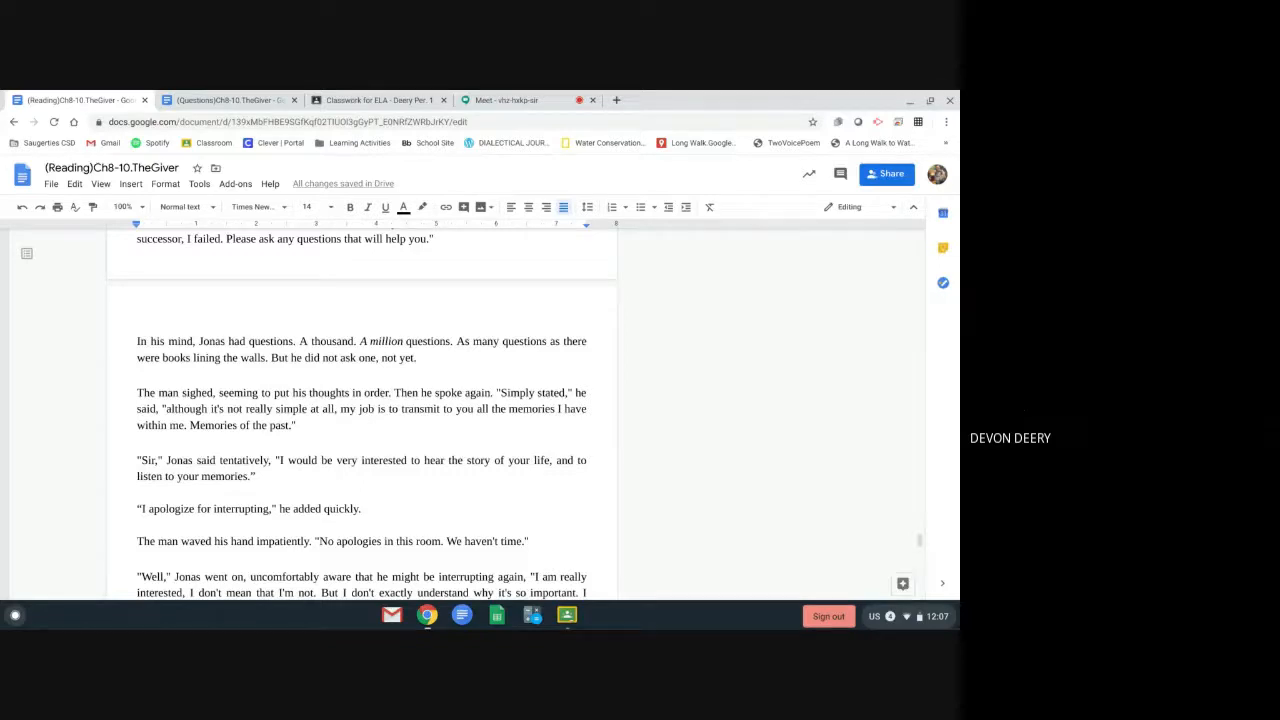
scroll("down", 3)
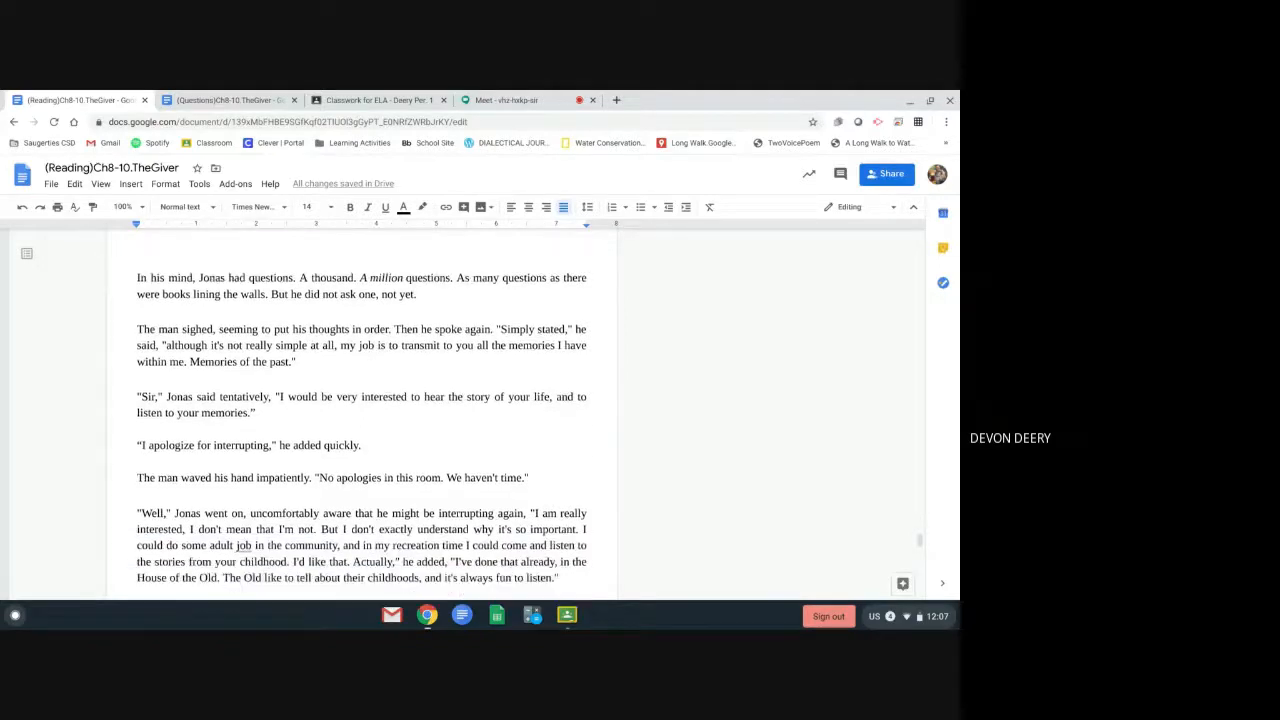
scroll("down", 3)
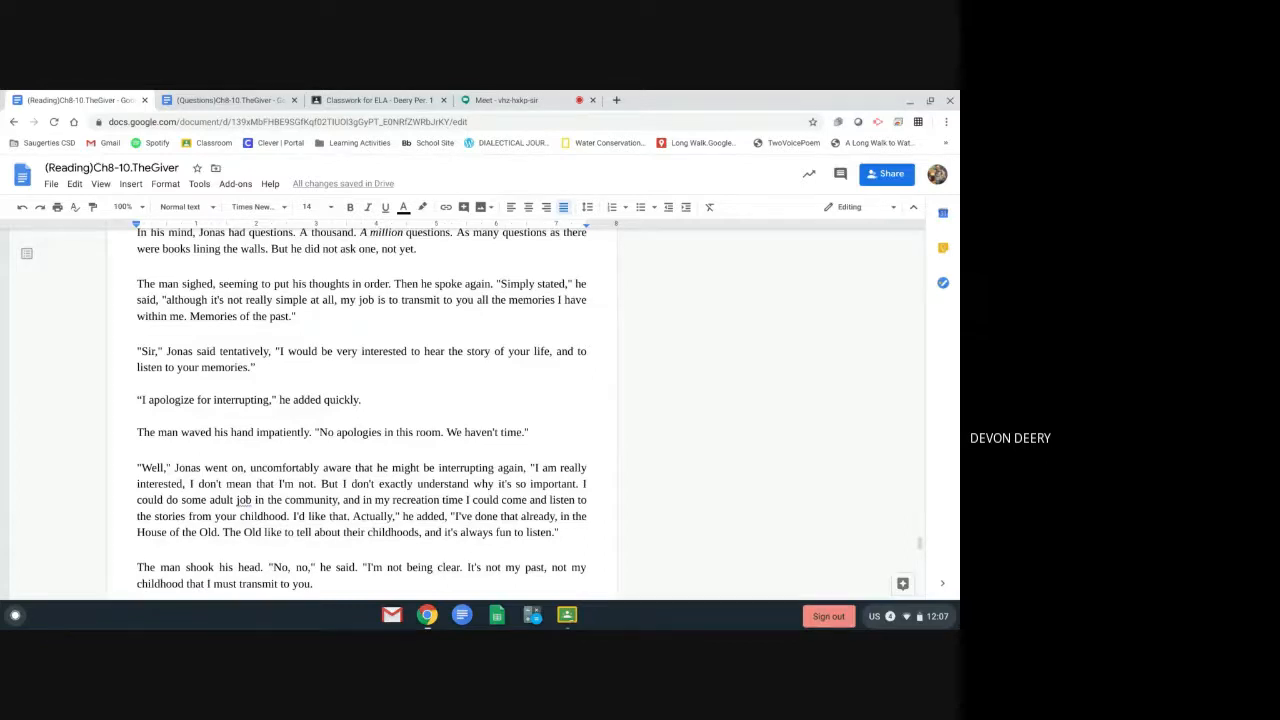
scroll("down", 3)
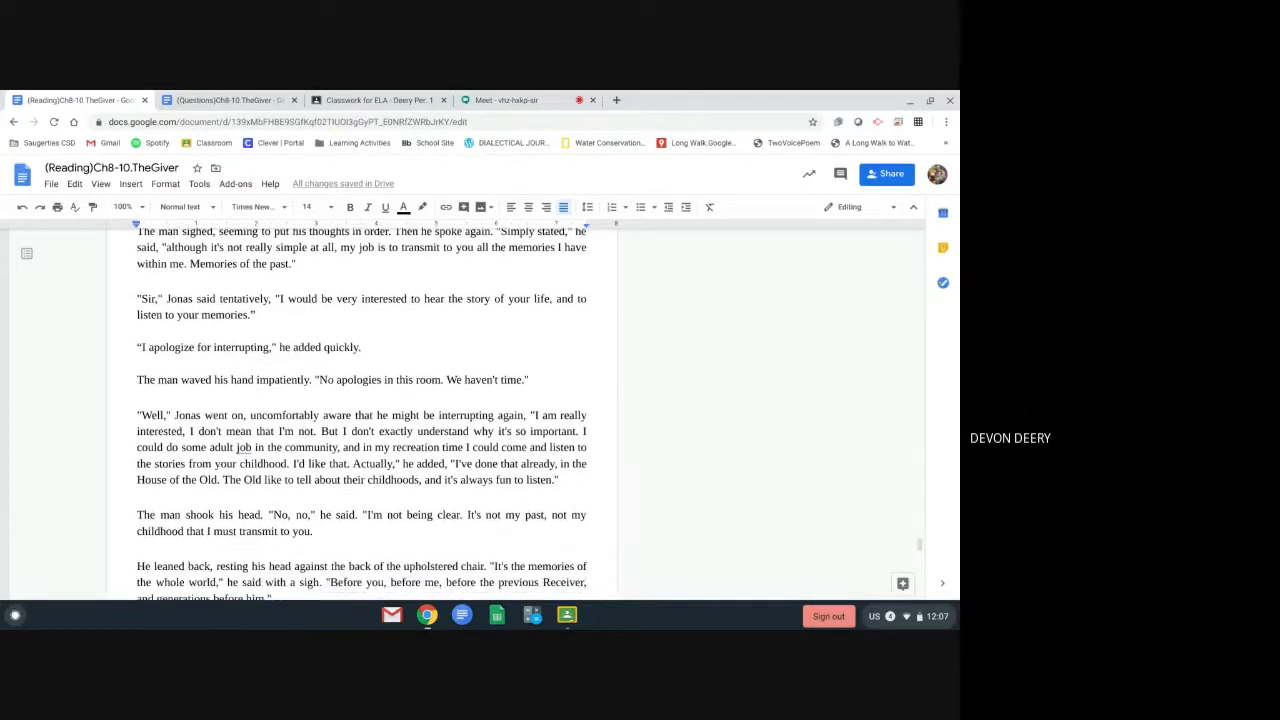
Scroll past the page break to the highlighted line about how wisdom comes, with its margin comment
scroll("down", 3)
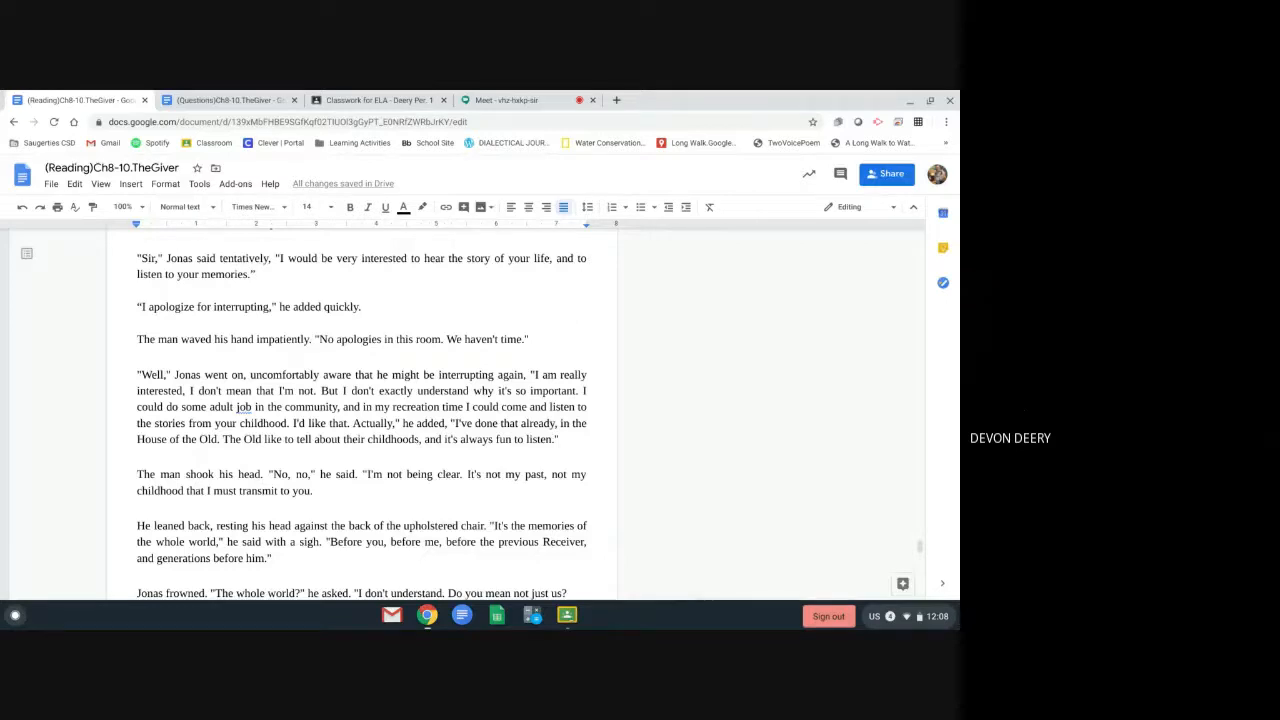
scroll("down", 3)
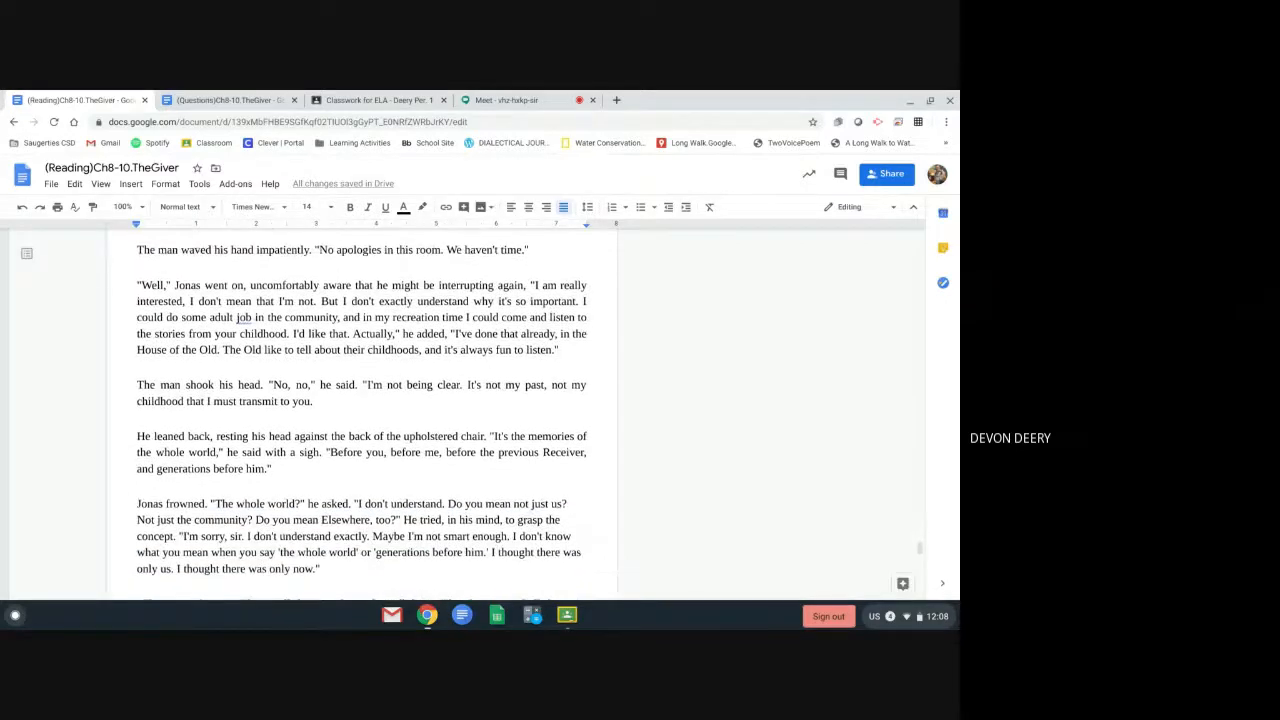
scroll("down", 3)
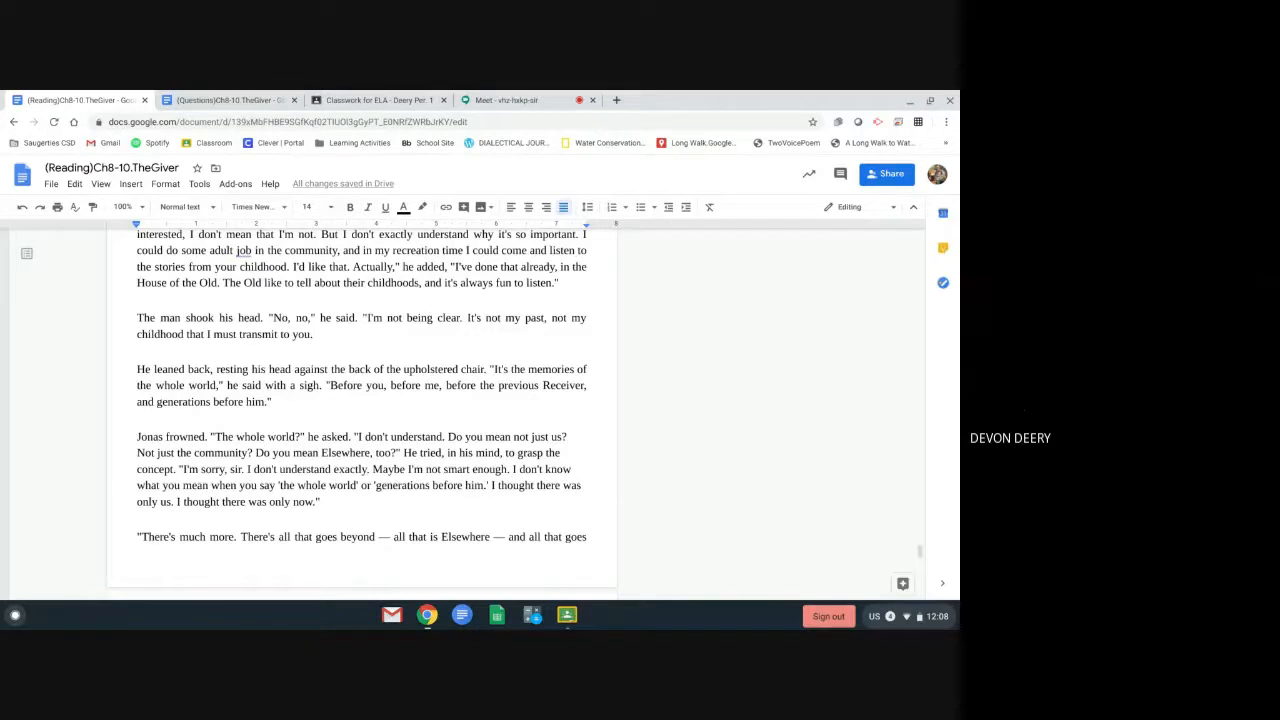
scroll("down", 3)
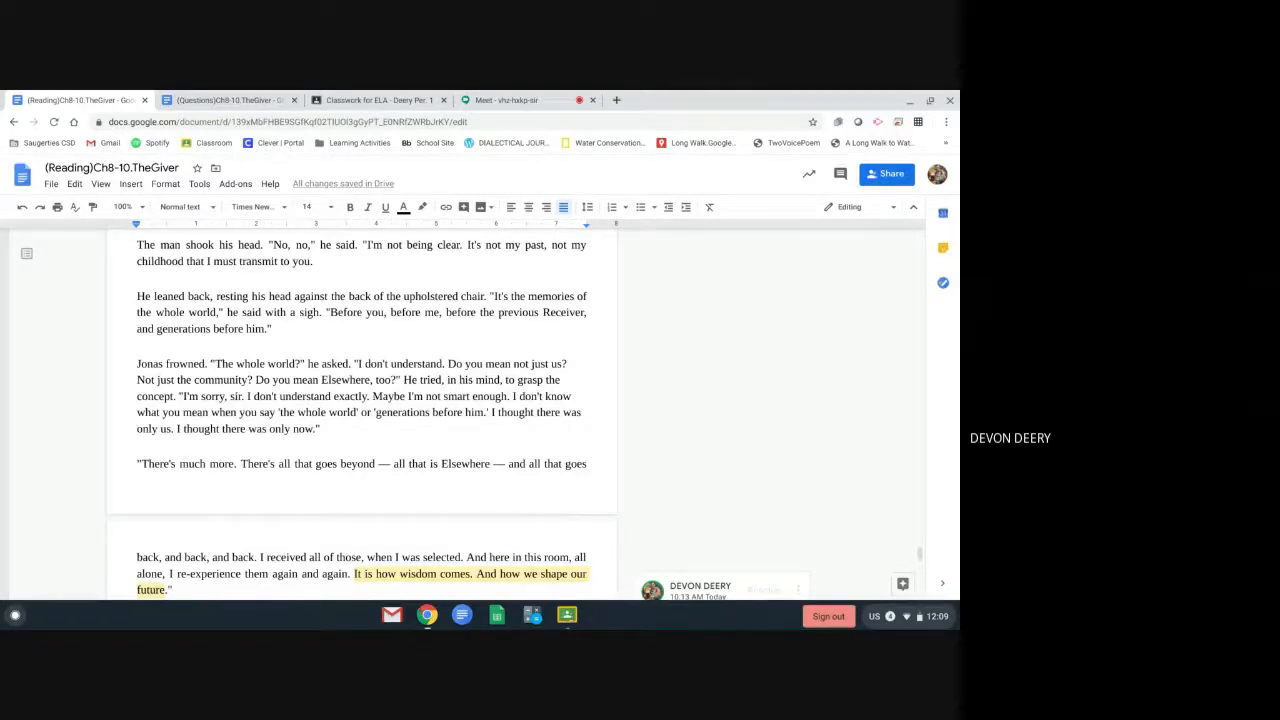
Scroll to the sled image beside "You don't know what snow is, do you?"
scroll("down", 3)
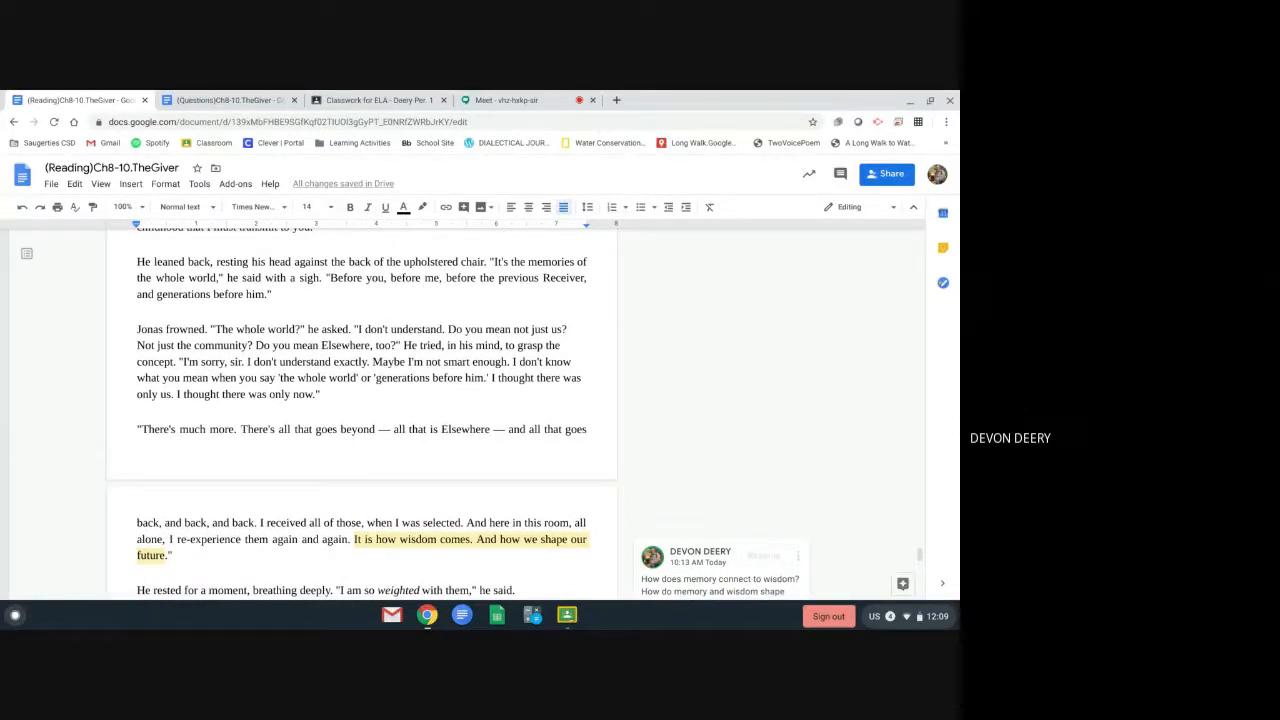
scroll("down", 3)
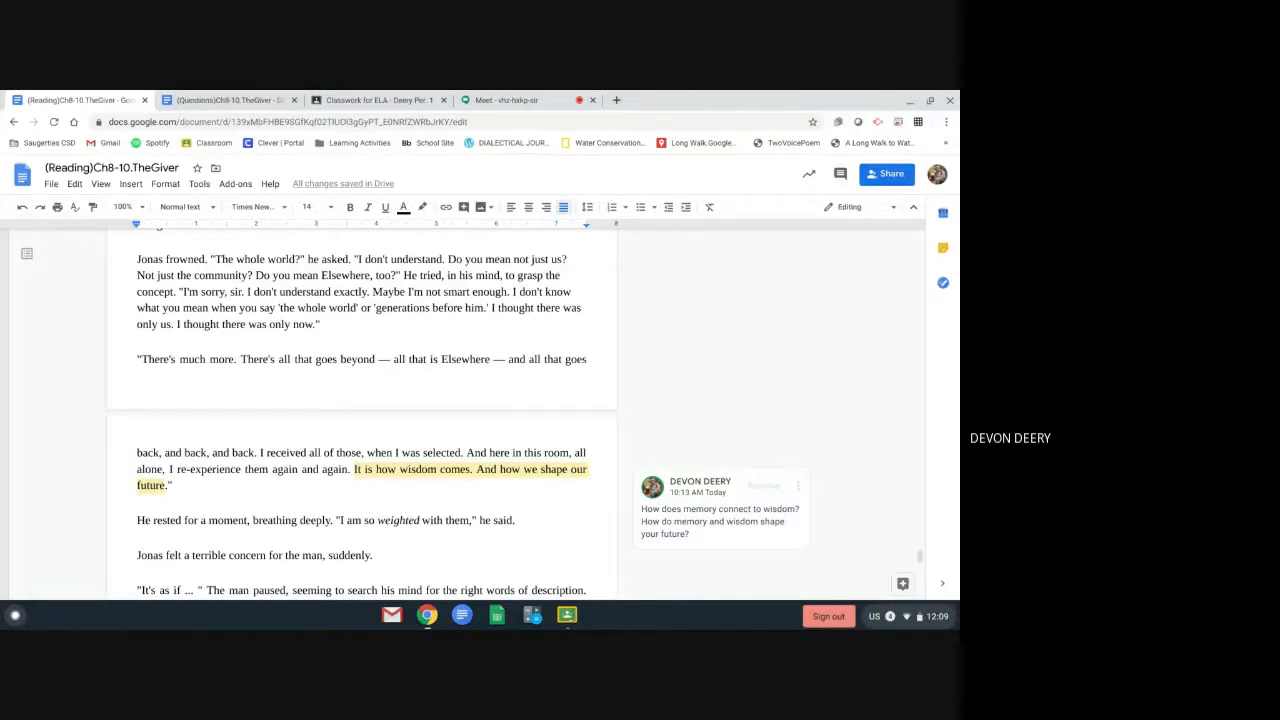
scroll("down", 3)
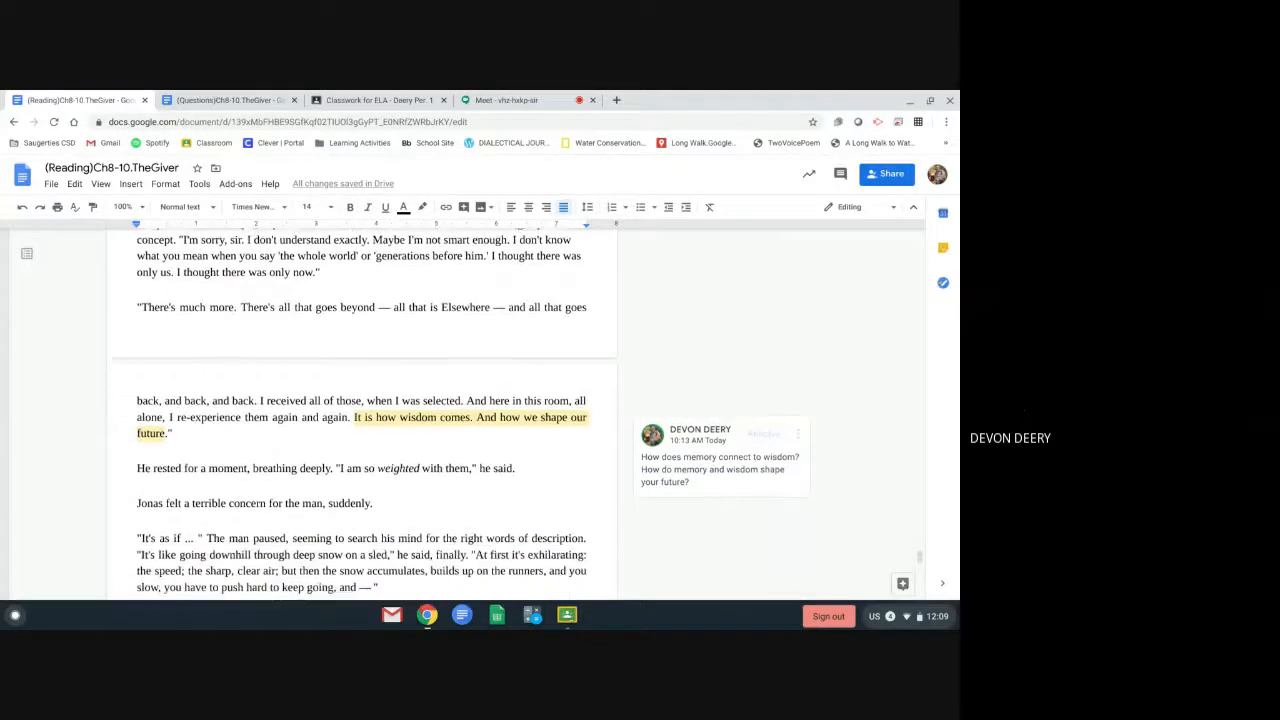
scroll("down", 3)
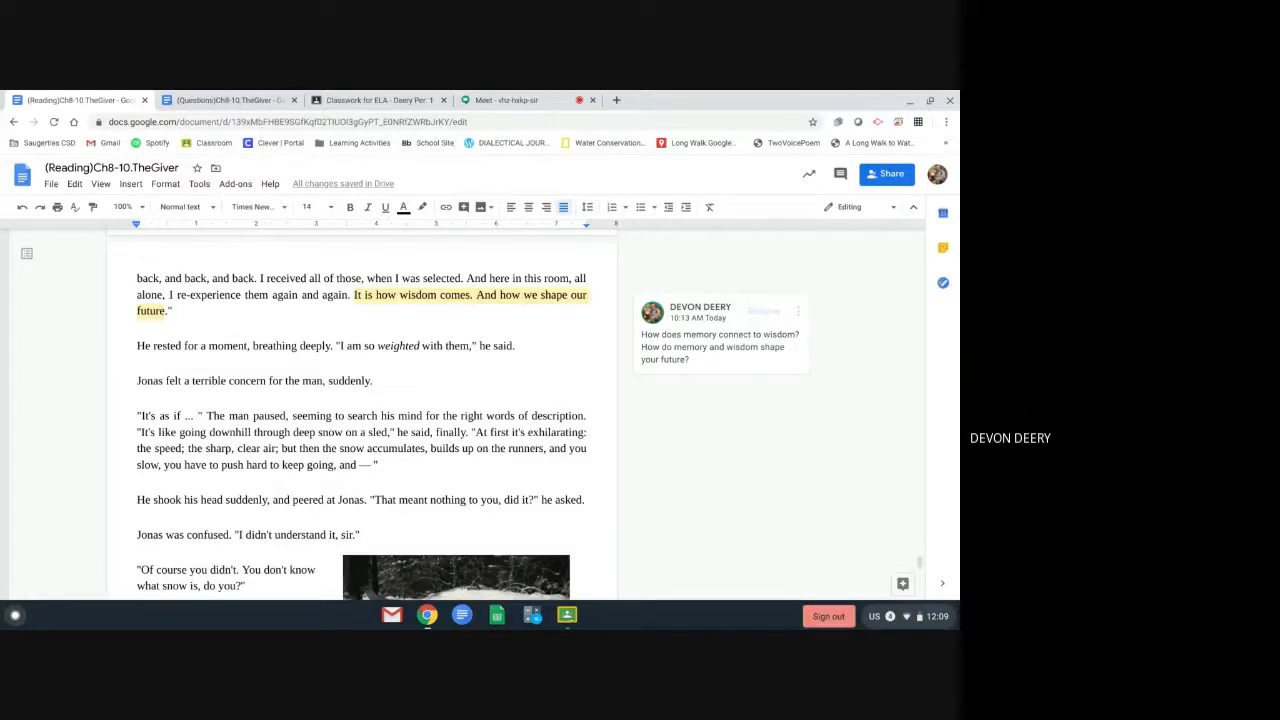
scroll("down", 3)
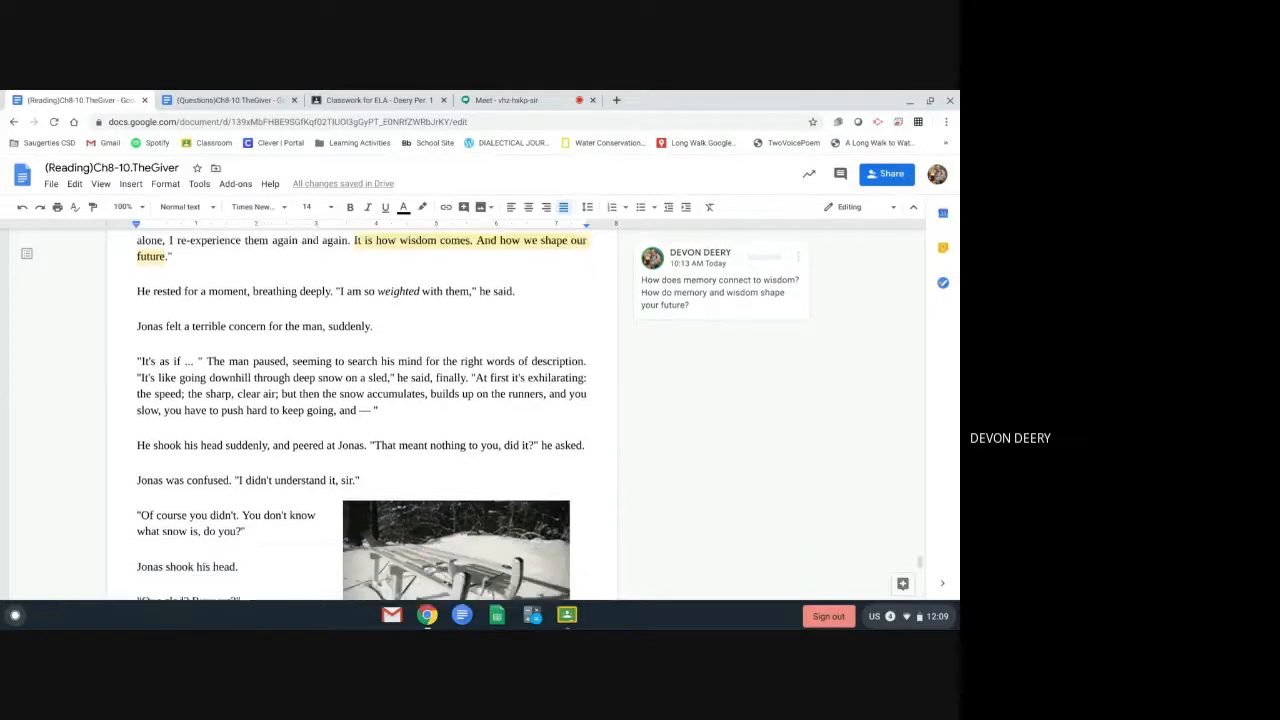
Scroll past the Downhill comment and page break to "I am going to transmit the memory of snow."
scroll("down", 3)
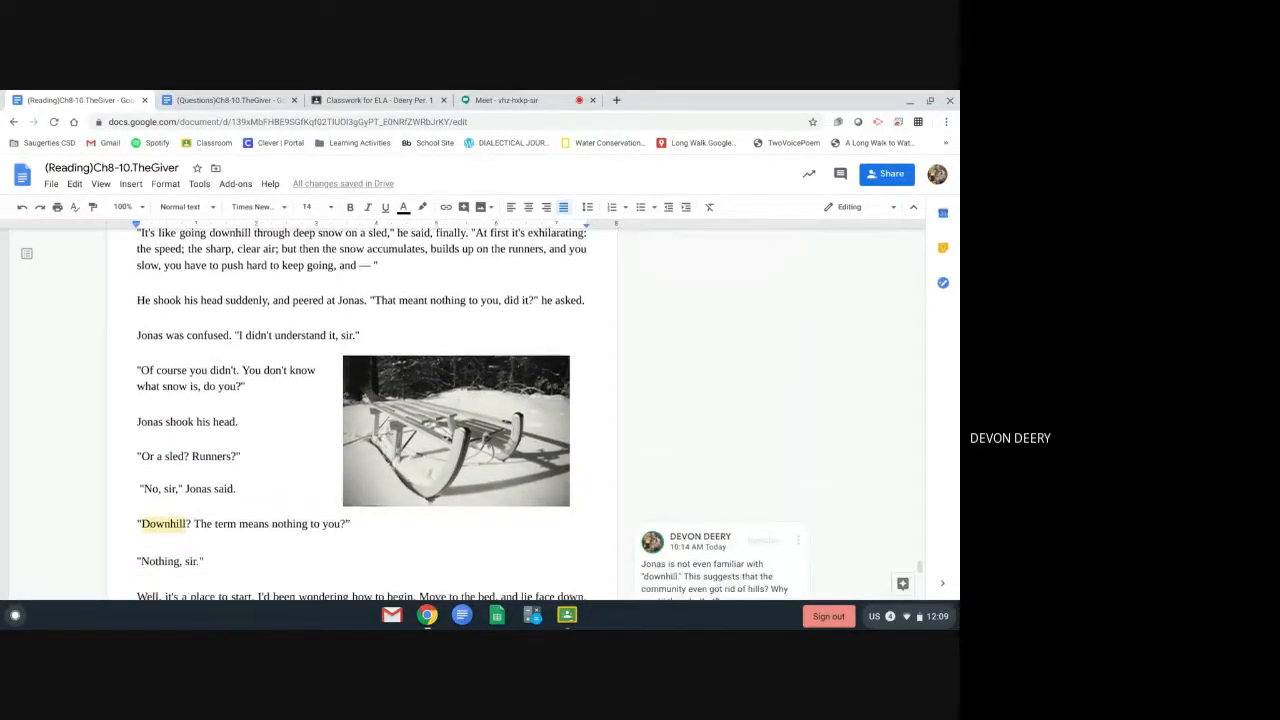
scroll("down", 3)
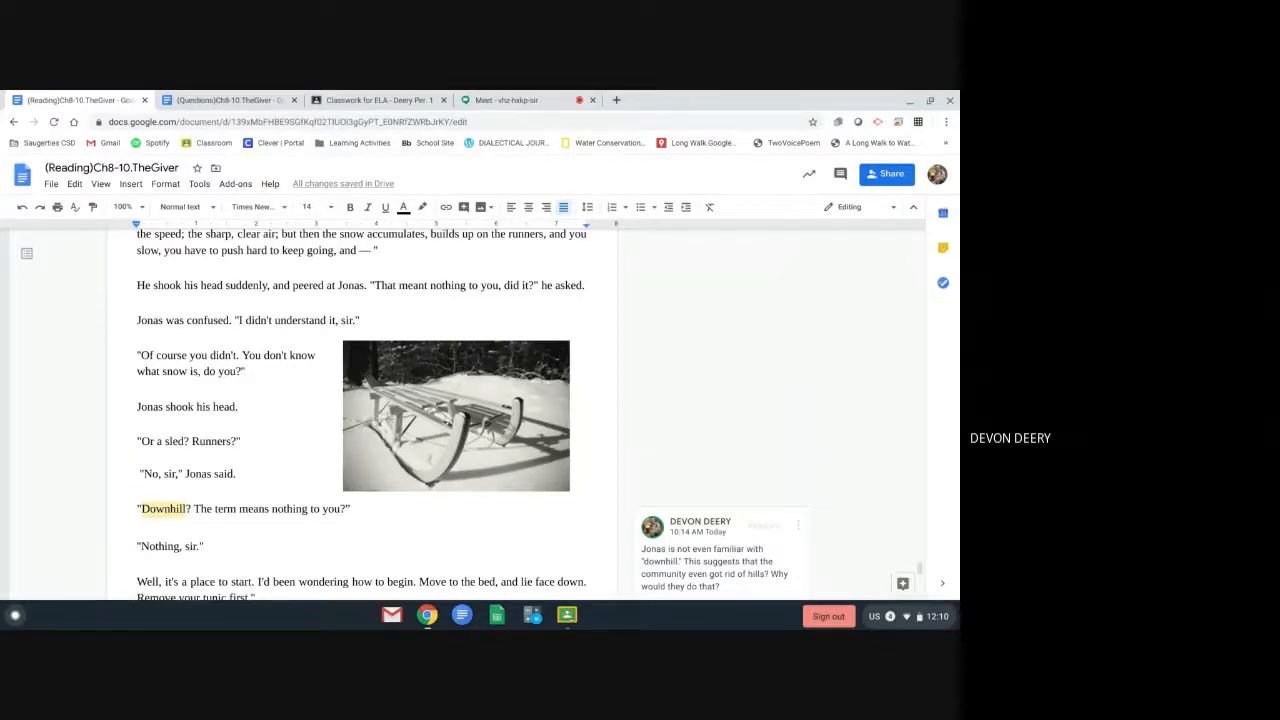
scroll("down", 3)
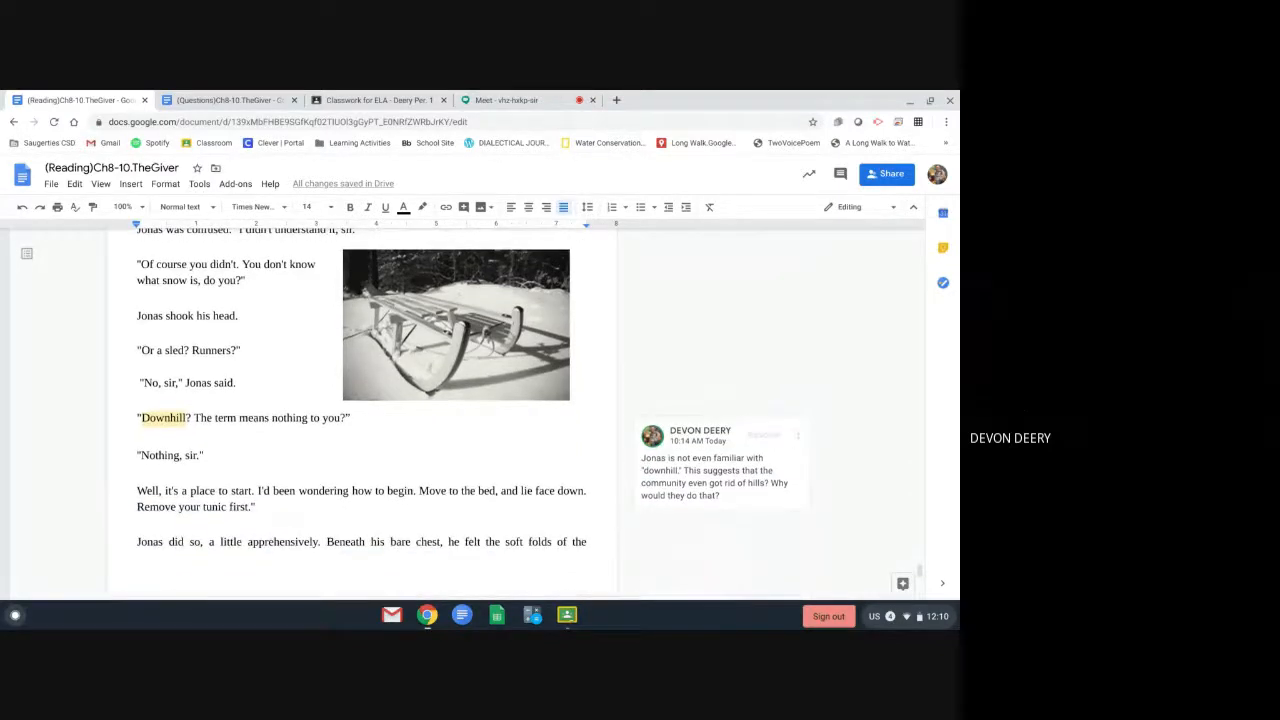
scroll("down", 3)
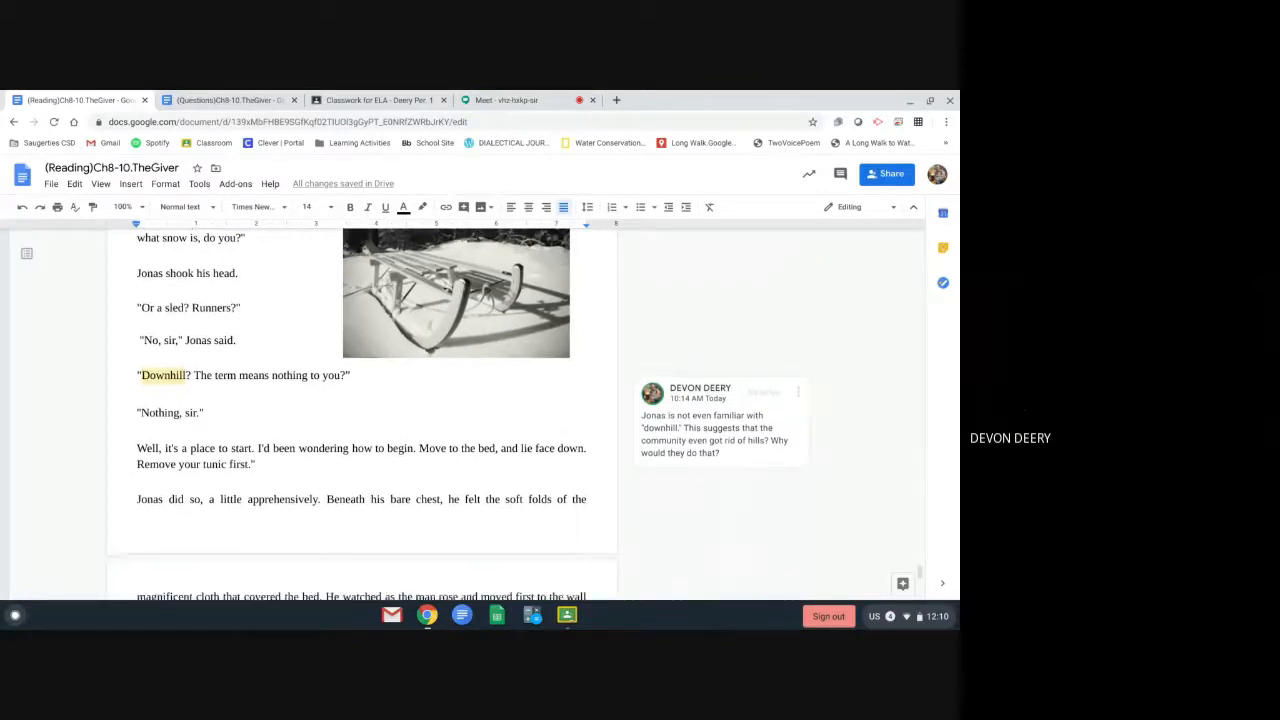
scroll("down", 3)
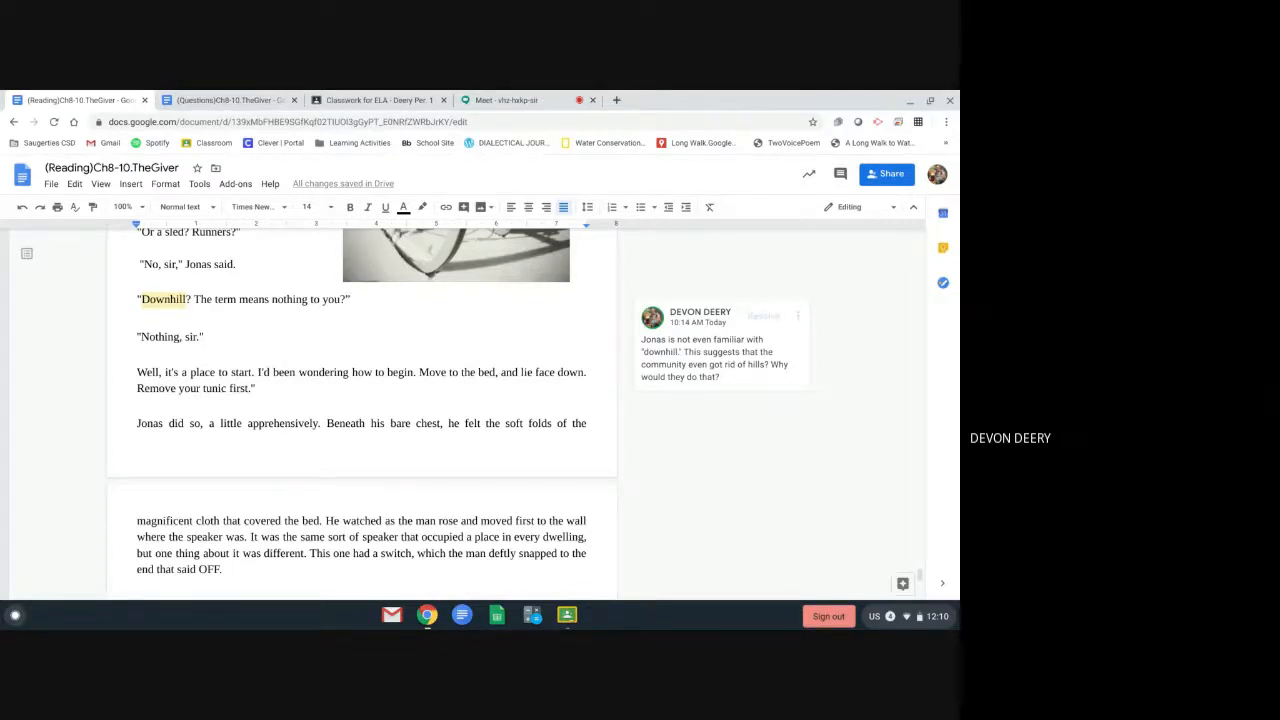
scroll("down", 3)
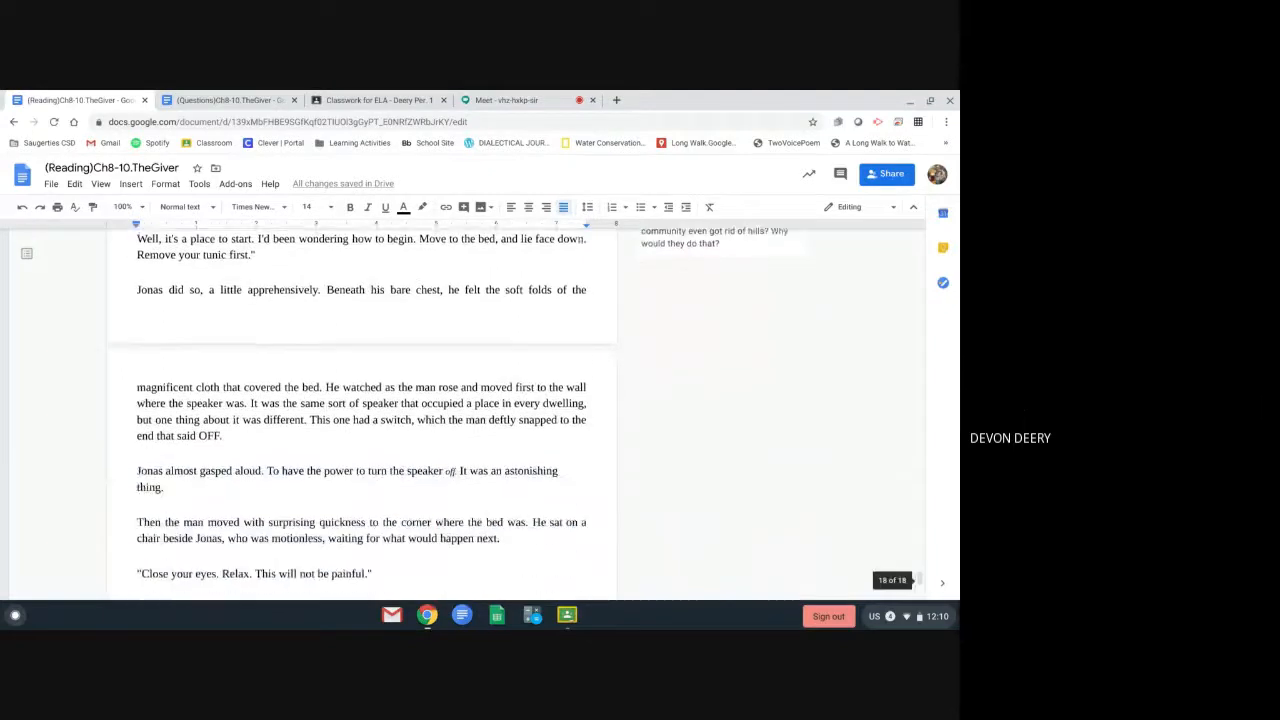
scroll("down", 3)
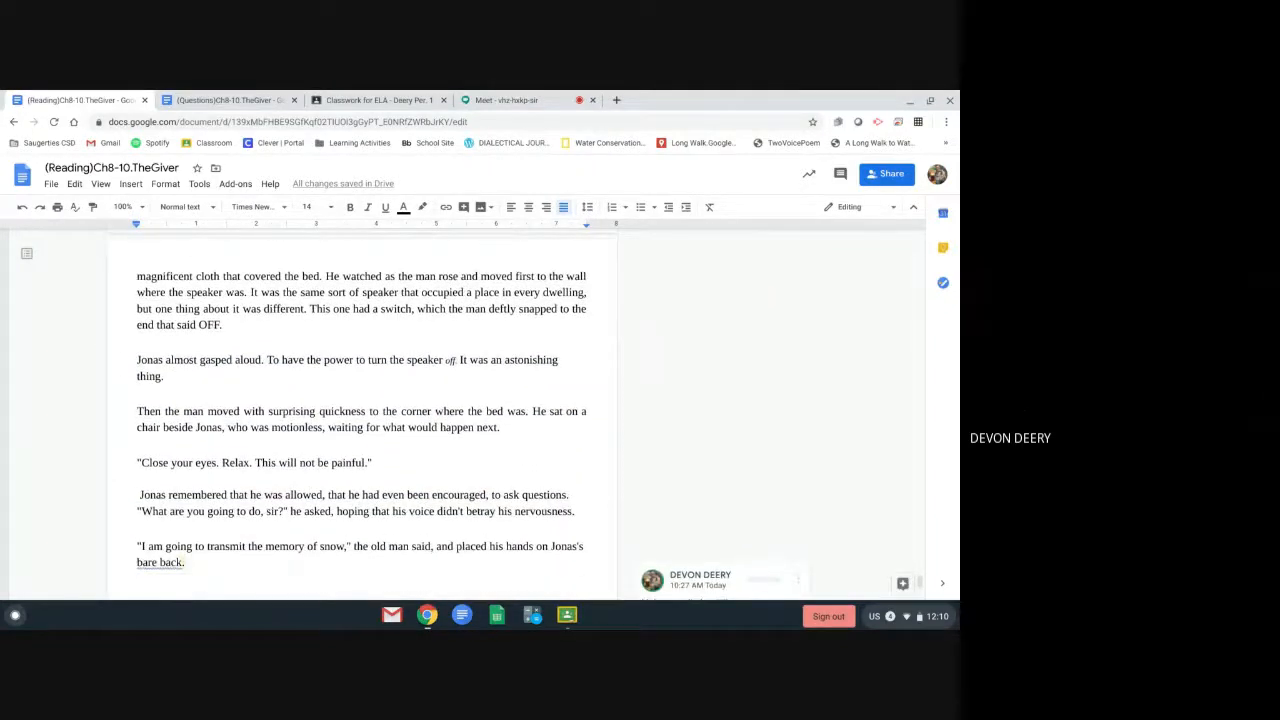